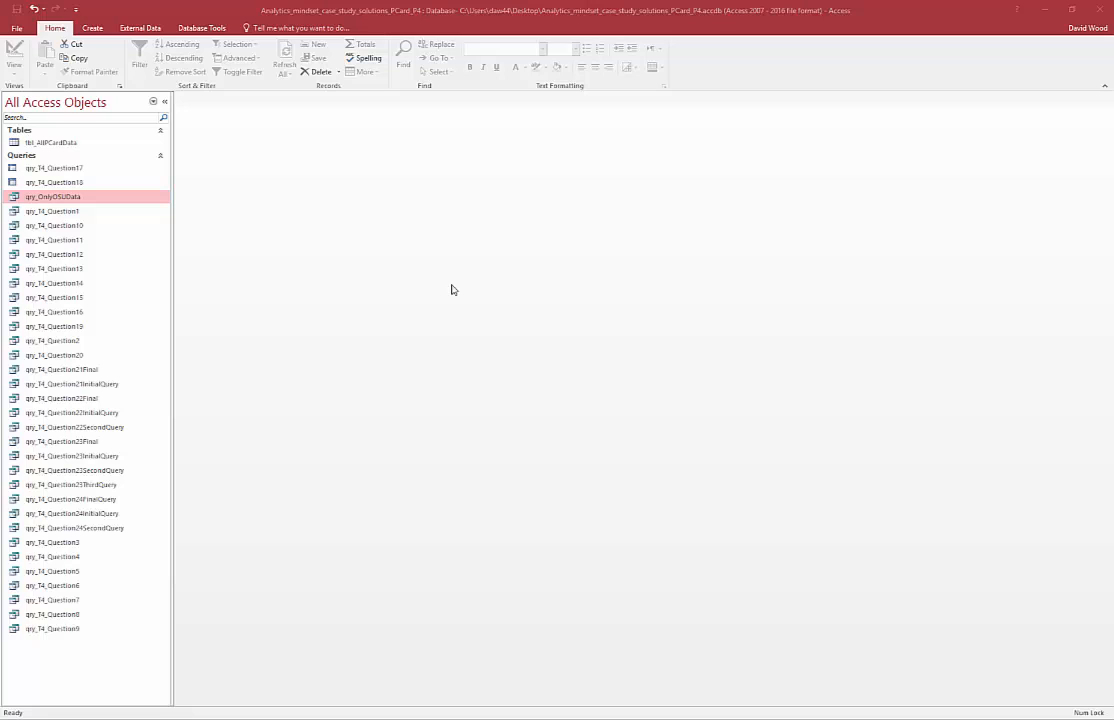
{"action": "mouse_move", "coordinate": [108, 47]}
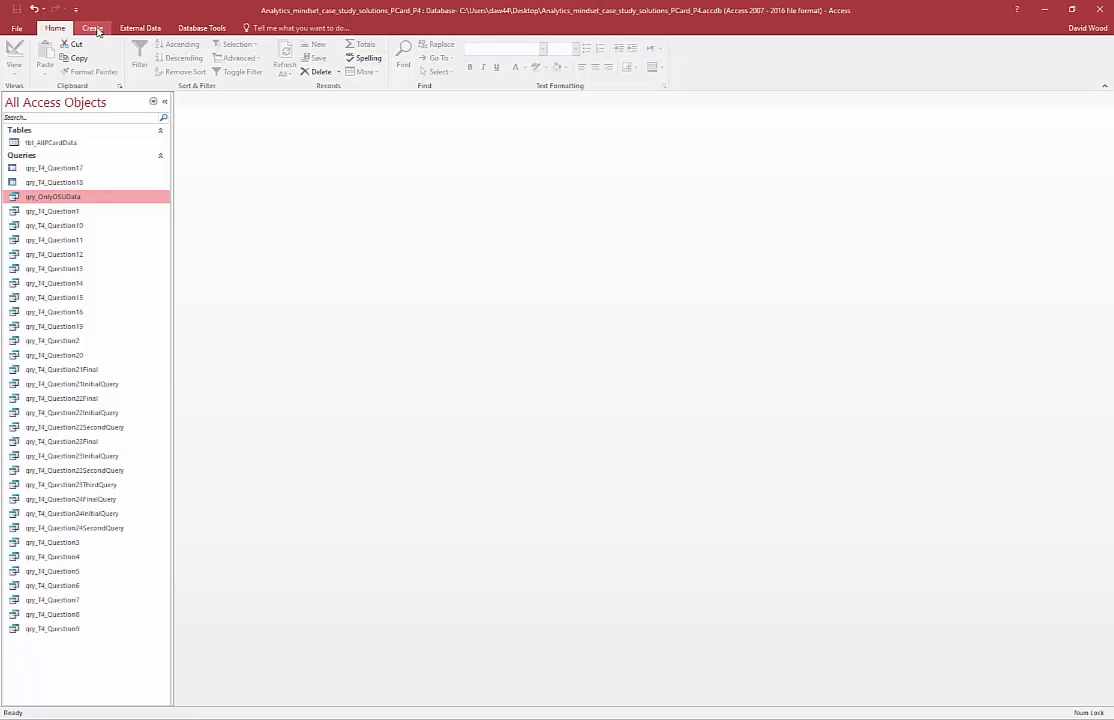
Create a new blank query in Query Design view
{"action": "left_click", "coordinate": [92, 28]}
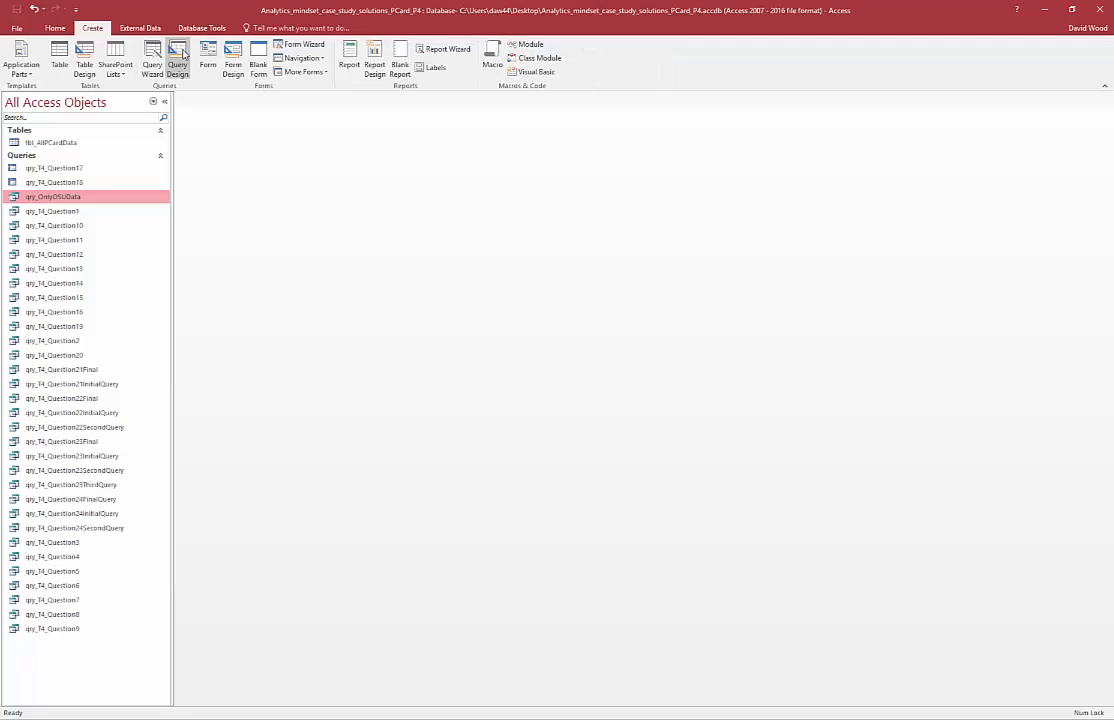
{"action": "left_click", "coordinate": [176, 58]}
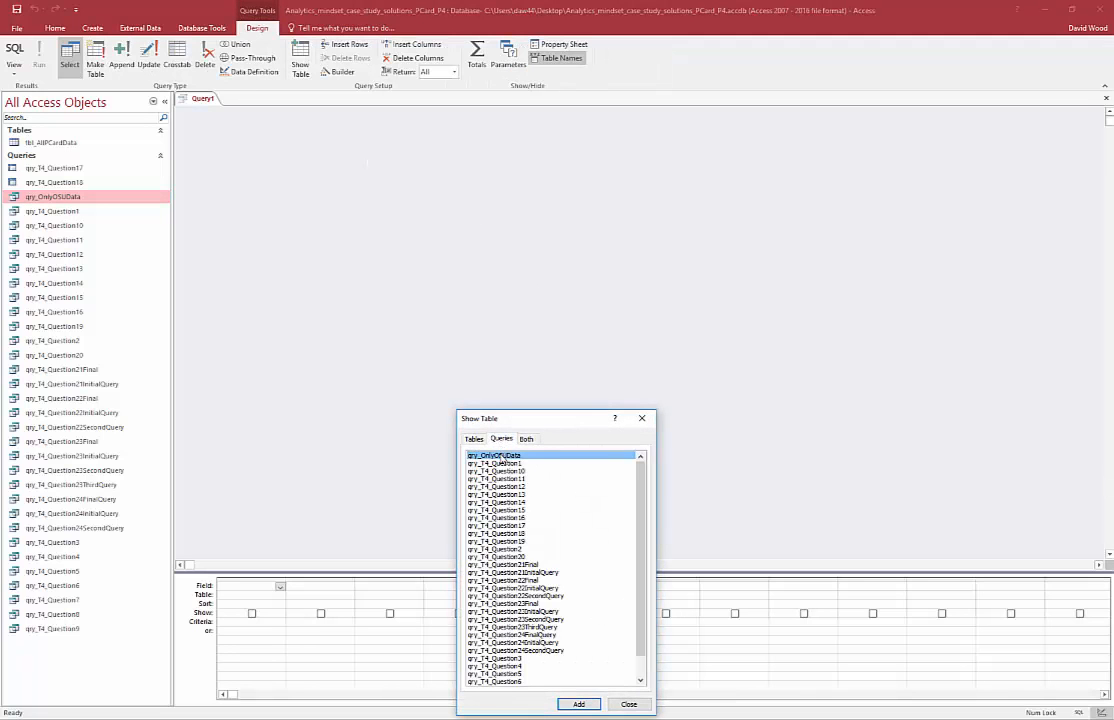
Add qry_OnlyOSUData and put its ID, TransactionDate and Amount fields in the grid
{"action": "left_click", "coordinate": [629, 704]}
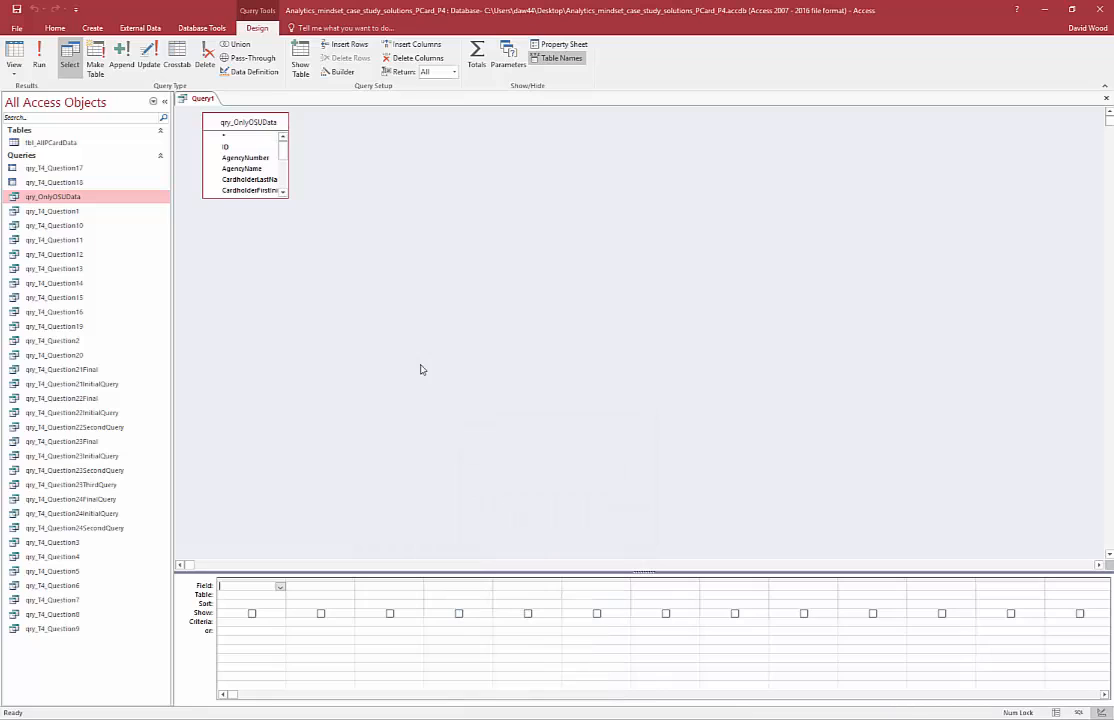
{"action": "left_click_drag", "start_coordinate": [288, 199], "coordinate": [447, 375]}
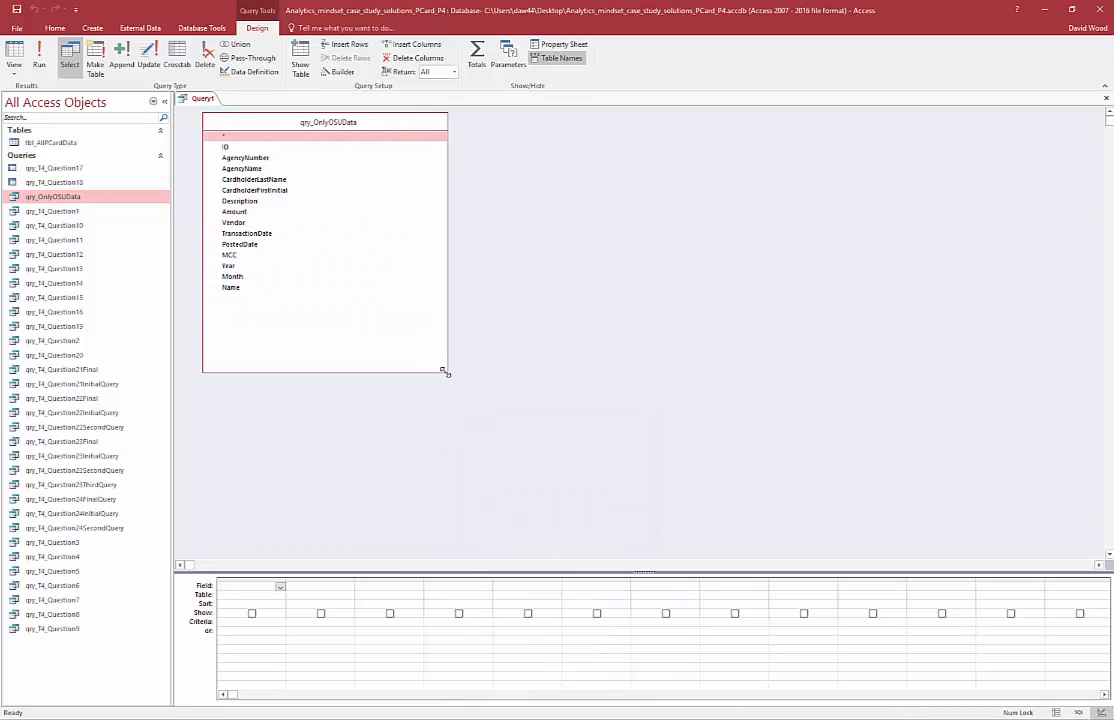
{"action": "mouse_move", "coordinate": [507, 277]}
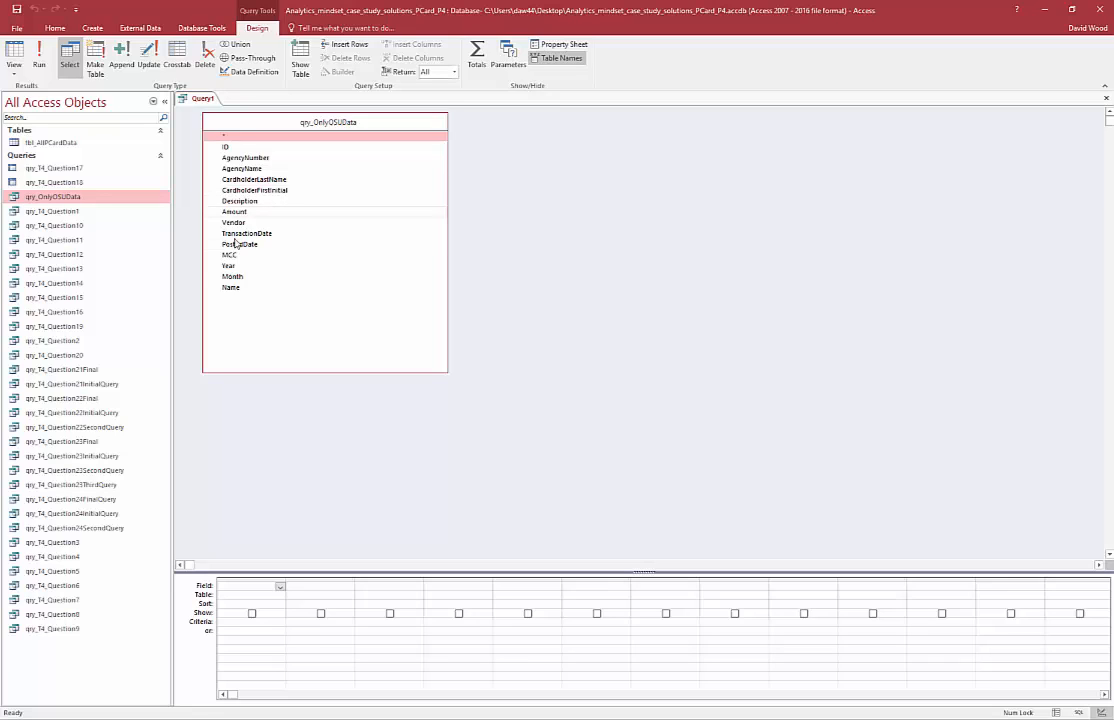
{"action": "double_click", "coordinate": [230, 287]}
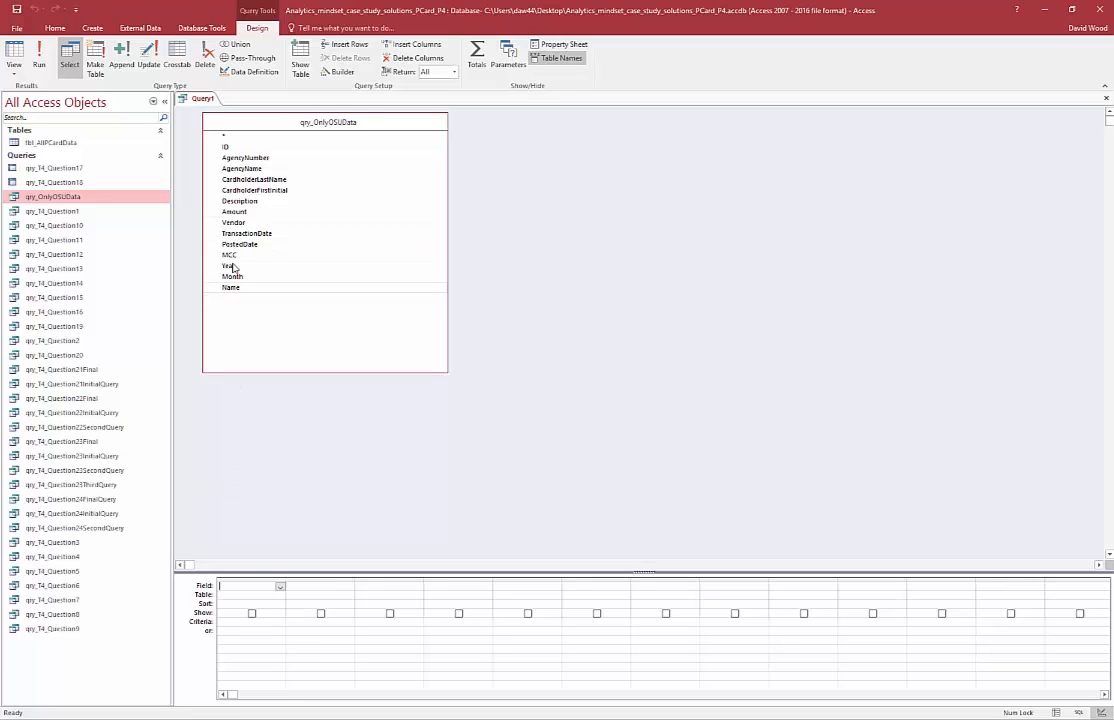
{"action": "double_click", "coordinate": [234, 211]}
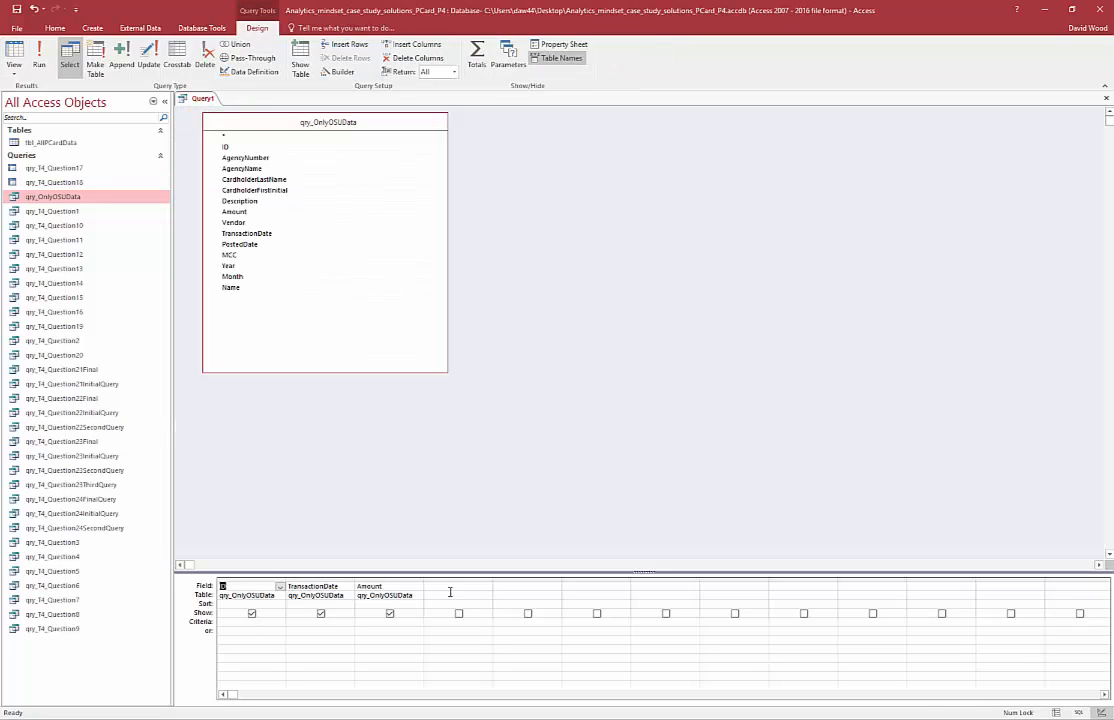
{"action": "left_click", "coordinate": [447, 586]}
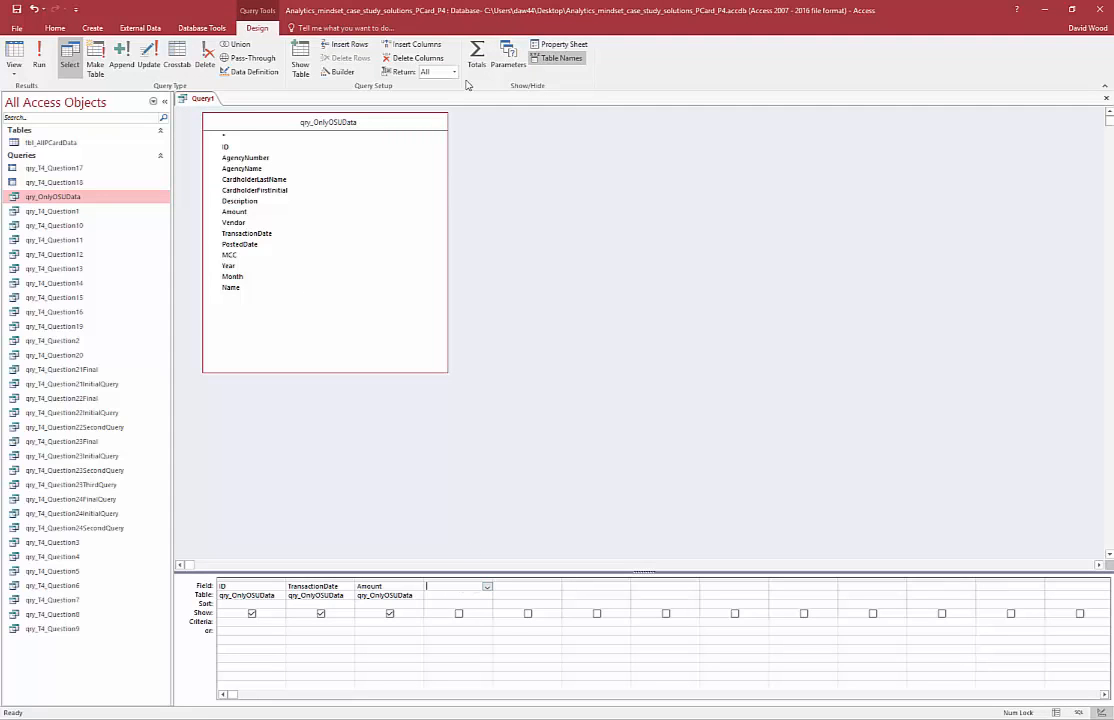
{"action": "mouse_move", "coordinate": [328, 72]}
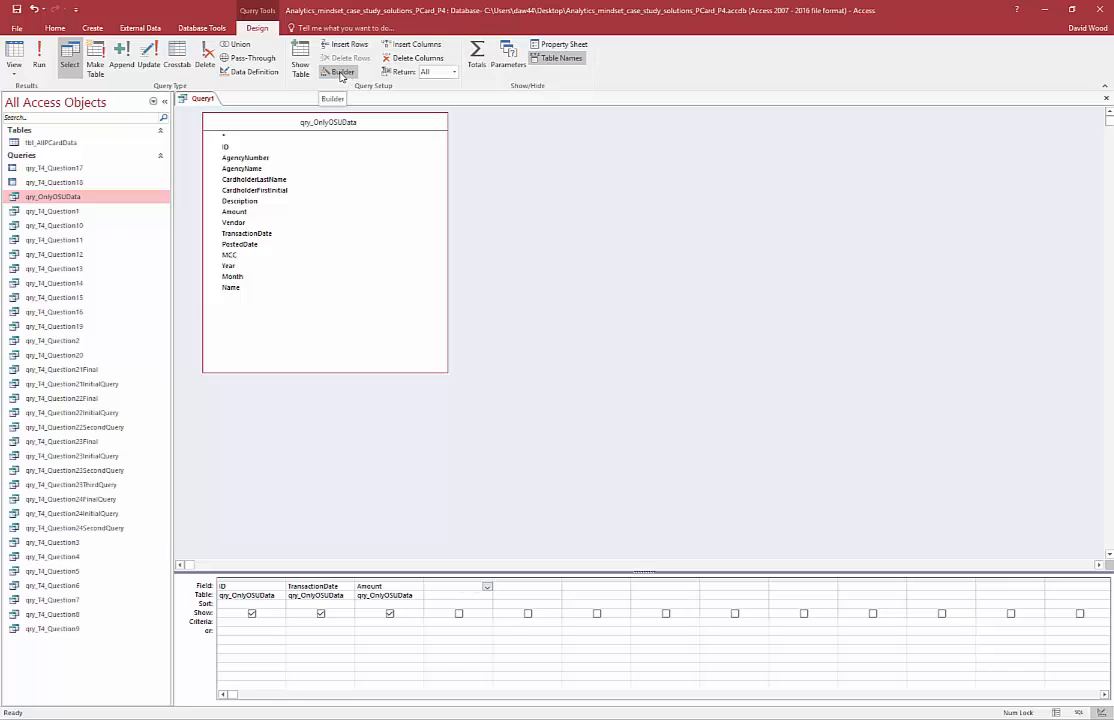
Build the SalesTax column as [qry_OnlyOSUData]![Amount]*.05 in the Expression Builder
{"action": "left_click", "coordinate": [340, 72]}
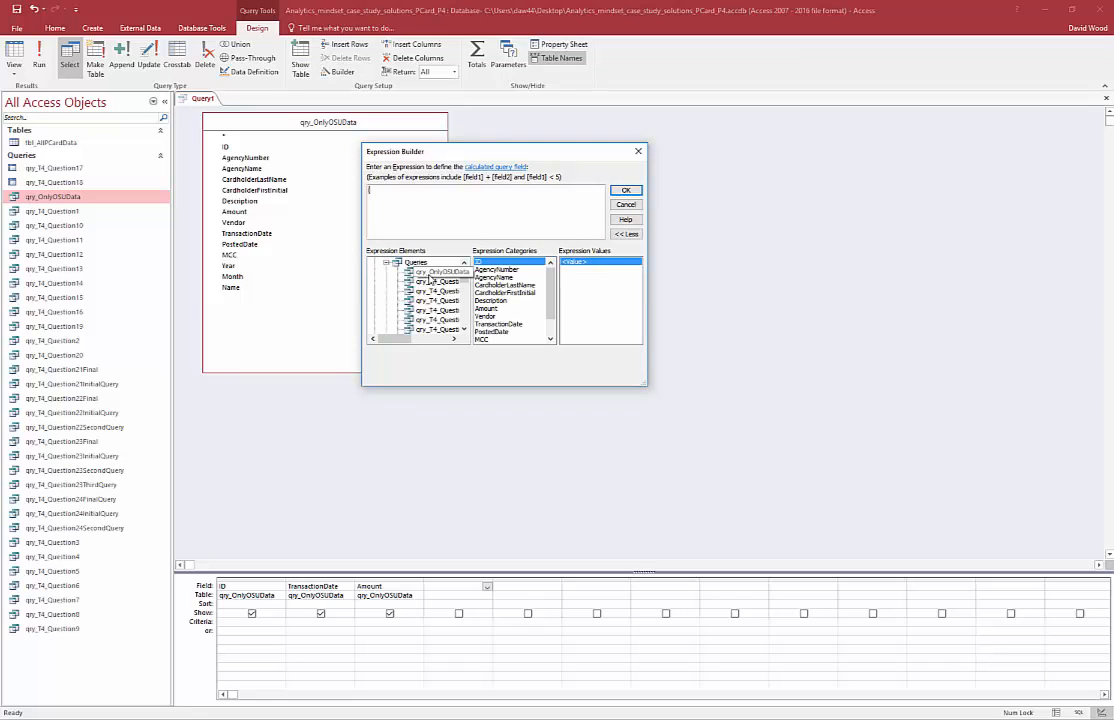
{"action": "left_click", "coordinate": [433, 272]}
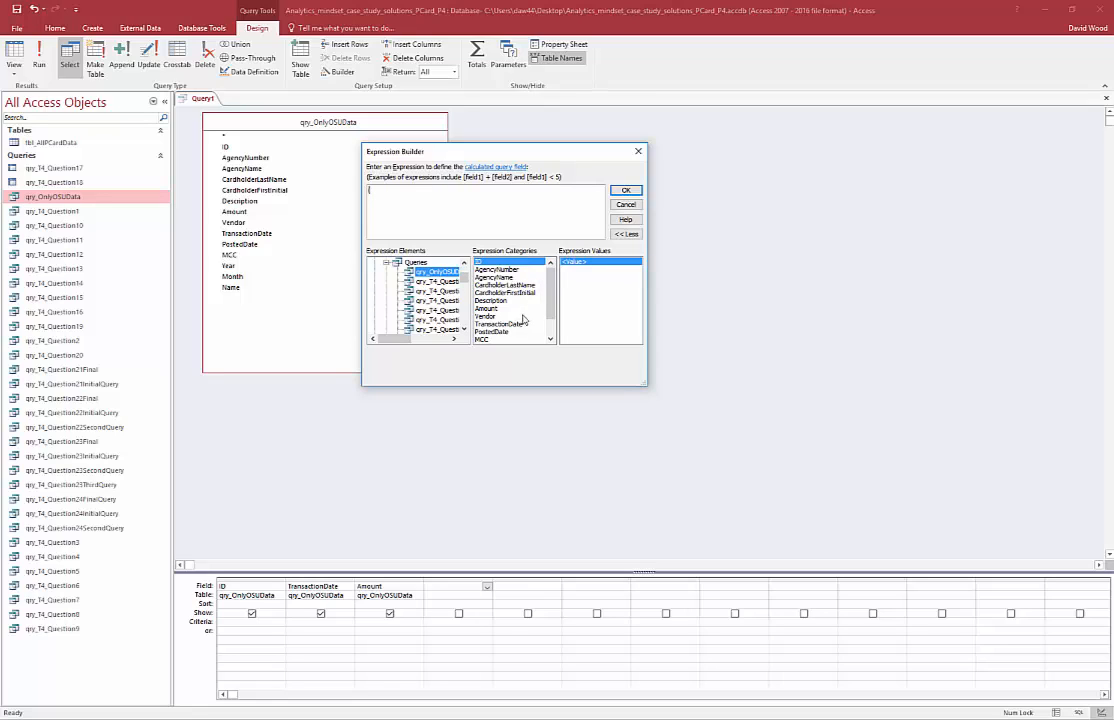
{"action": "mouse_move", "coordinate": [307, 221]}
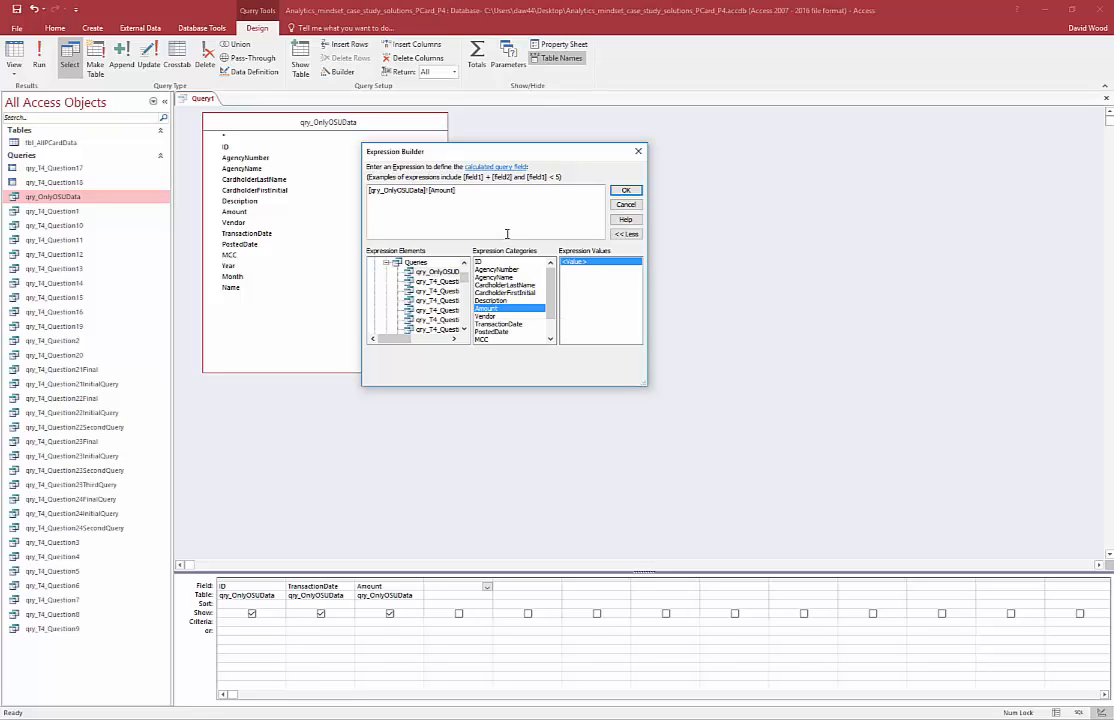
{"action": "type", "text": "*.0"}
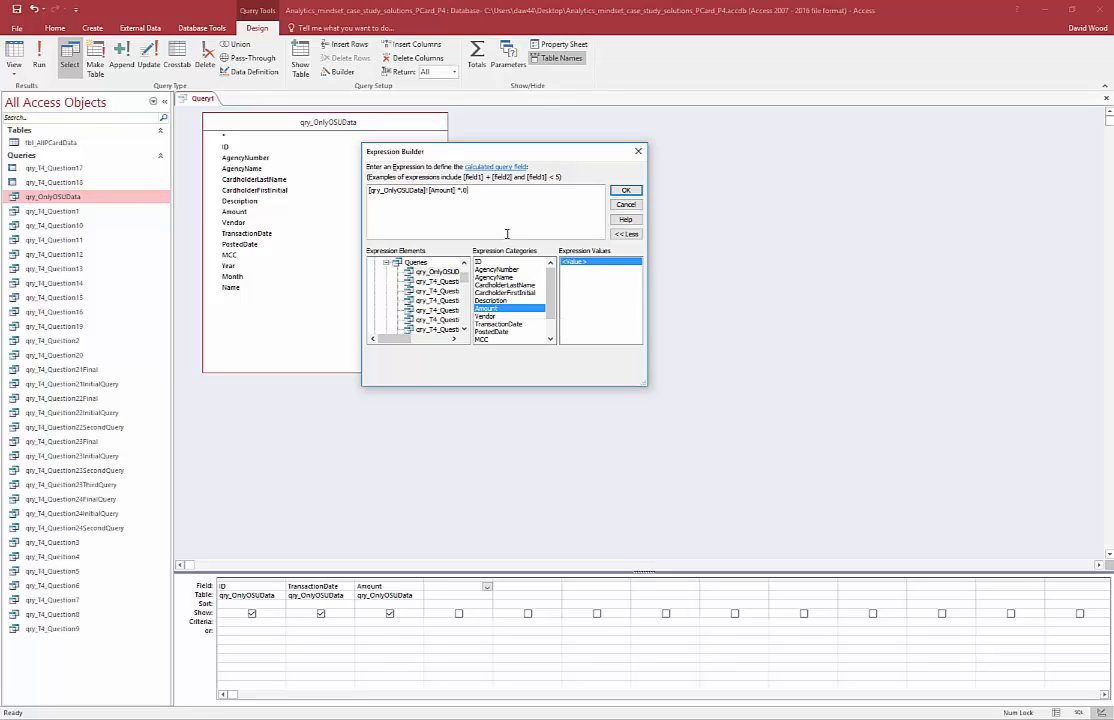
{"action": "type", "text": "5"}
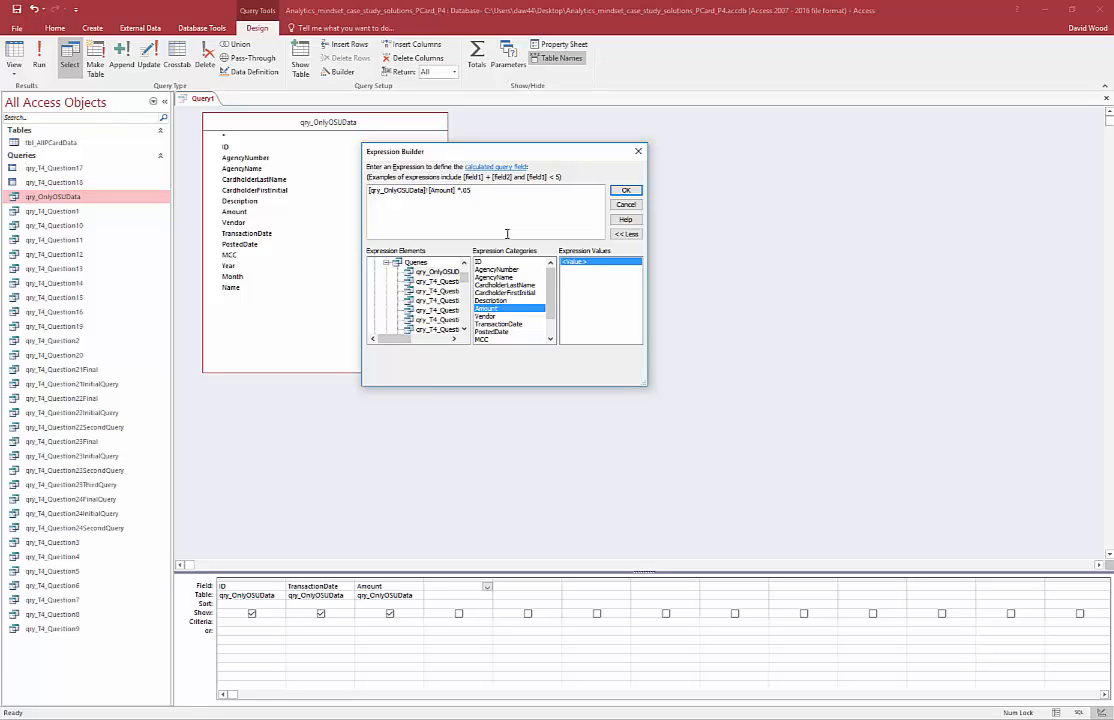
{"action": "left_click", "coordinate": [626, 190]}
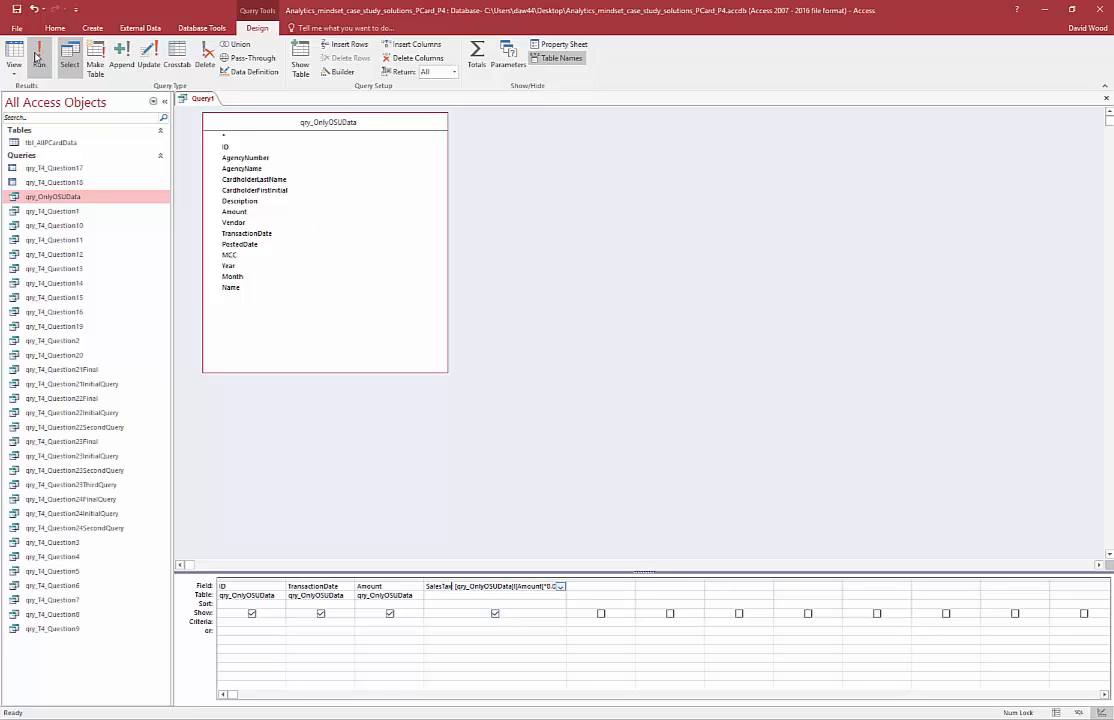
{"action": "left_click", "coordinate": [48, 55]}
{"action": "type", "text": ":"}
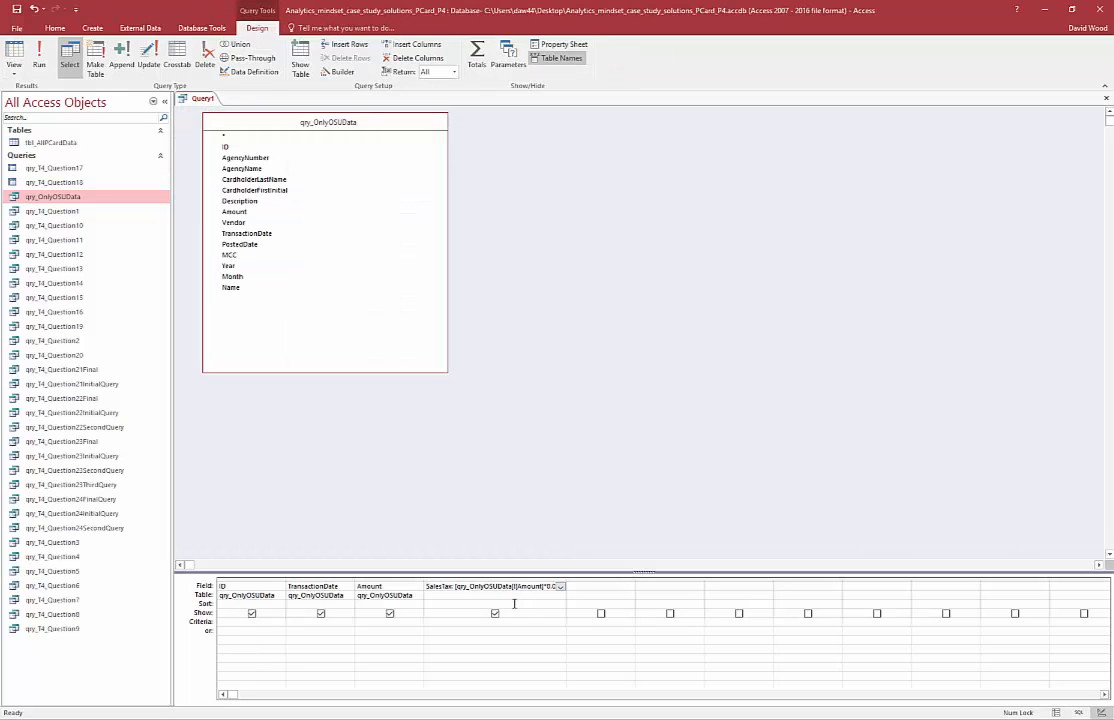
{"action": "left_click", "coordinate": [473, 55]}
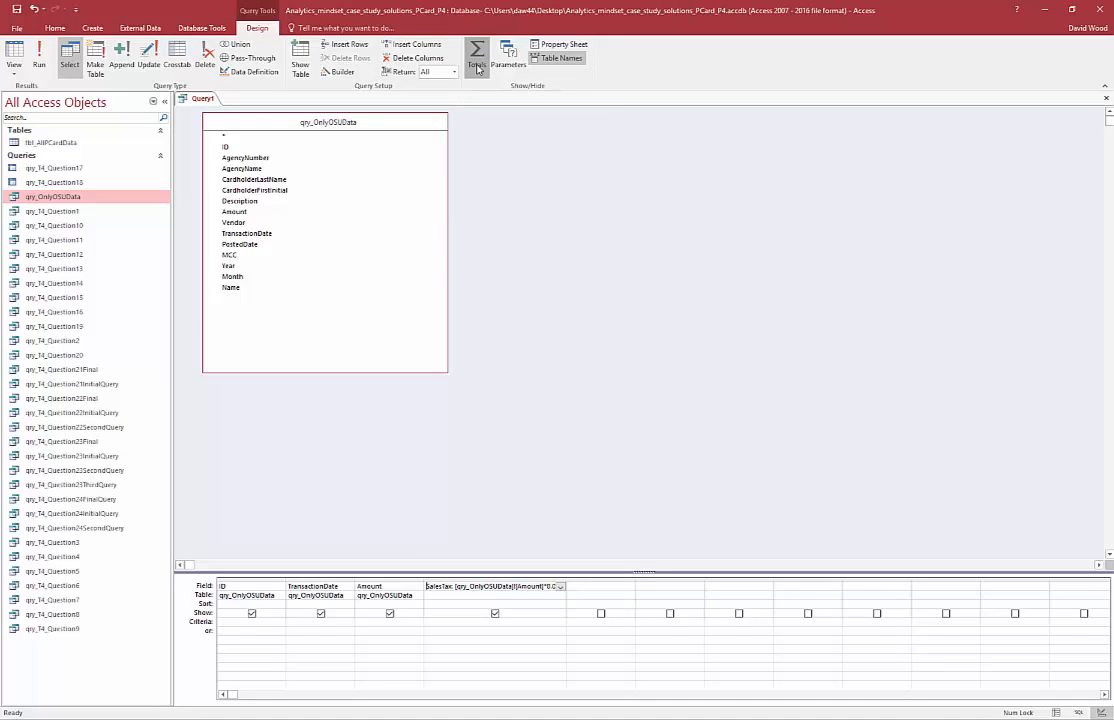
Turn on Totals and set the Amount column's Total row to Sum
{"action": "left_click", "coordinate": [472, 54]}
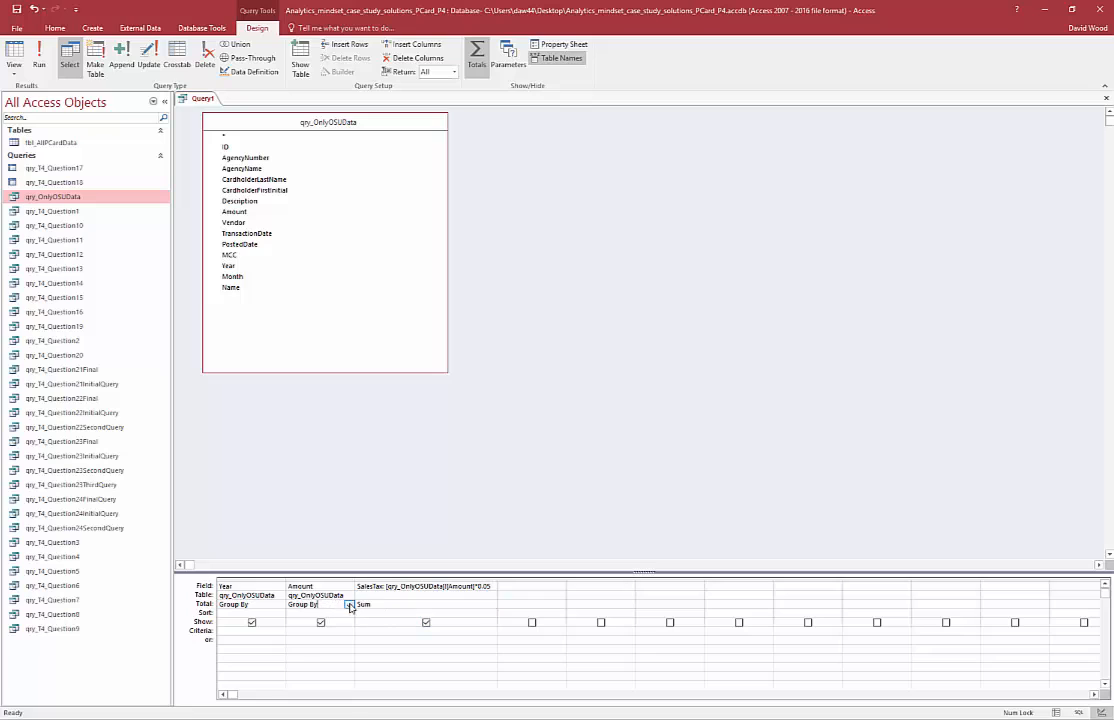
{"action": "left_click", "coordinate": [349, 605]}
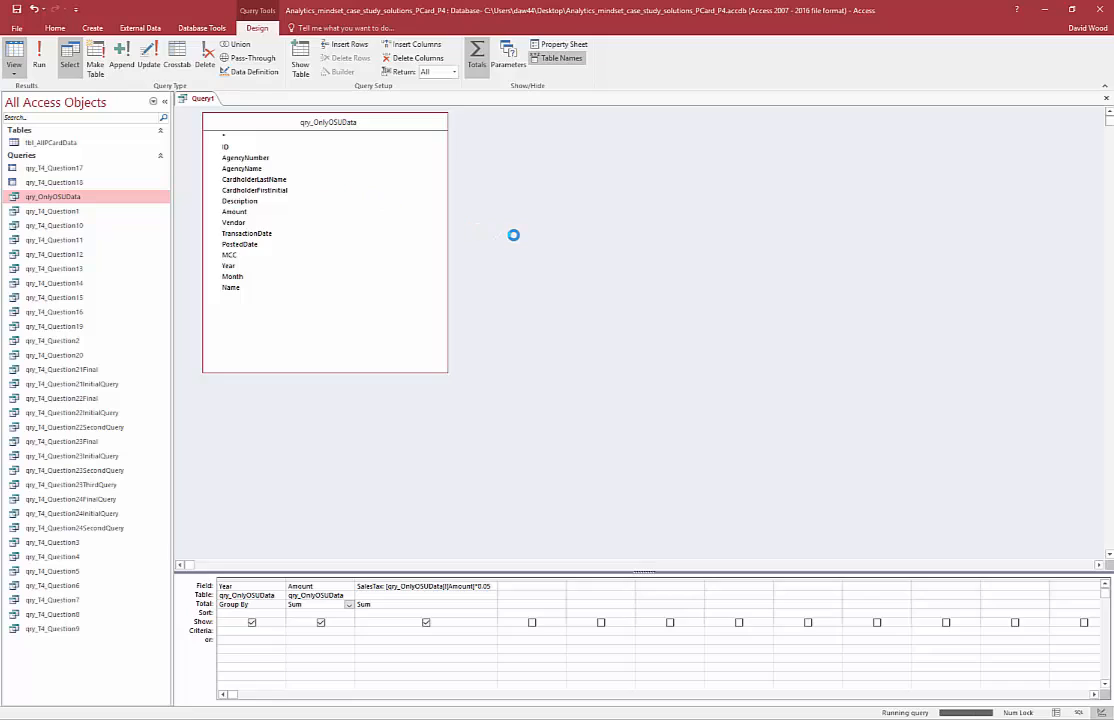
{"action": "left_click", "coordinate": [19, 50]}
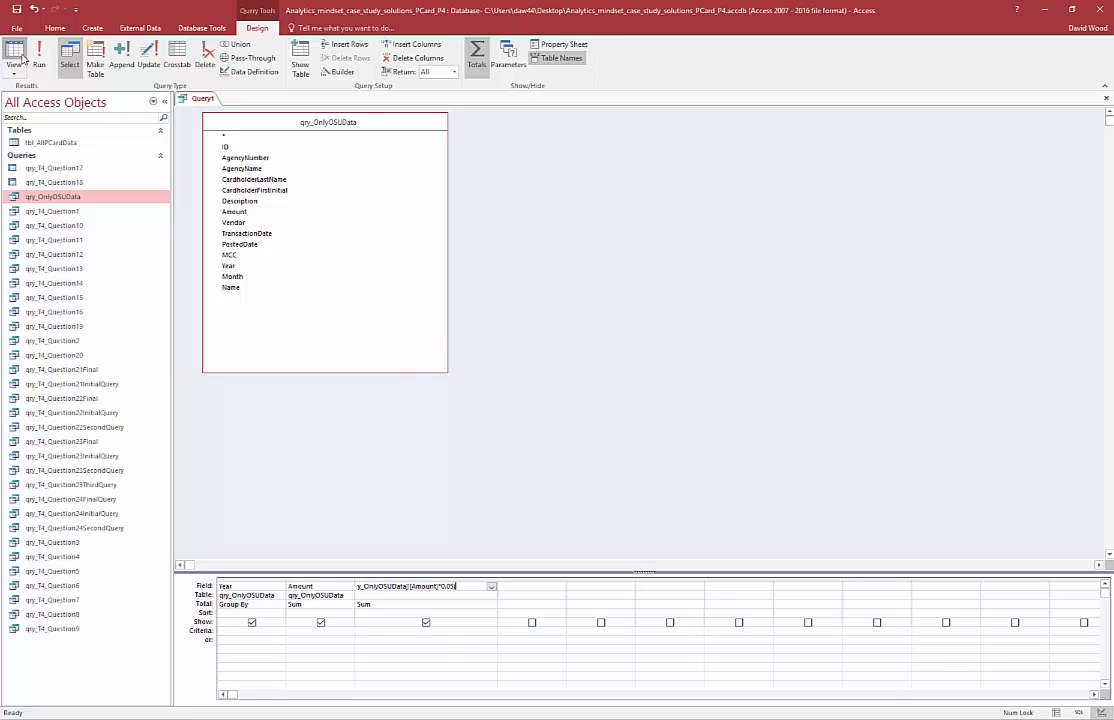
{"action": "left_click", "coordinate": [13, 55]}
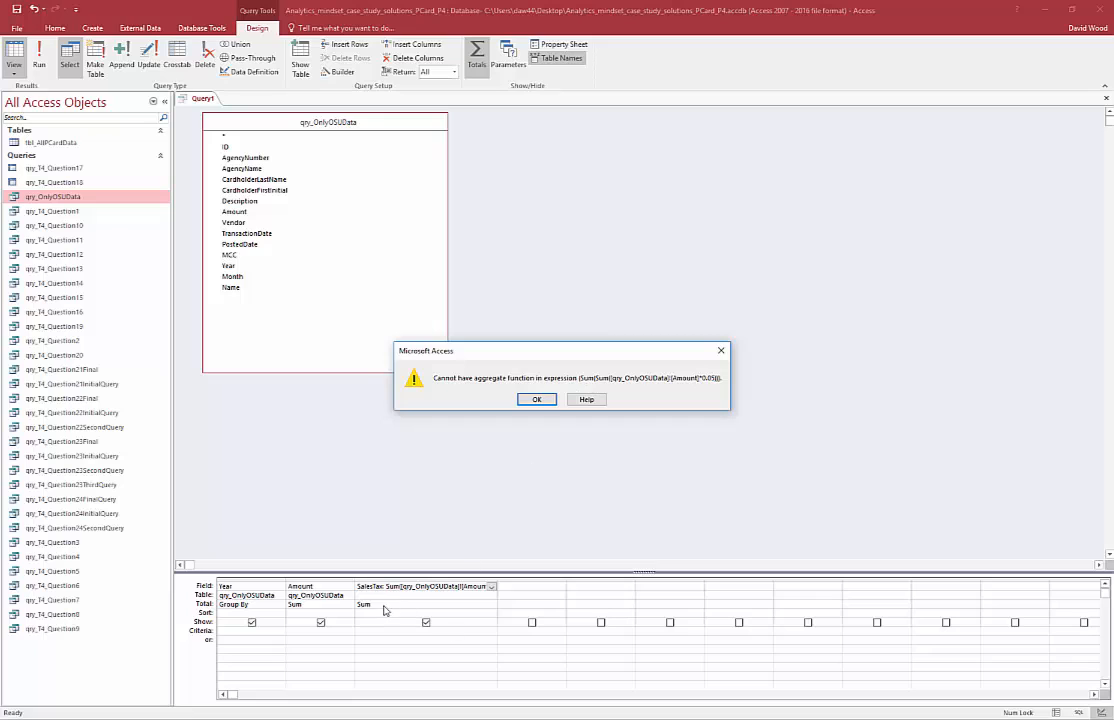
{"action": "mouse_move", "coordinate": [595, 382]}
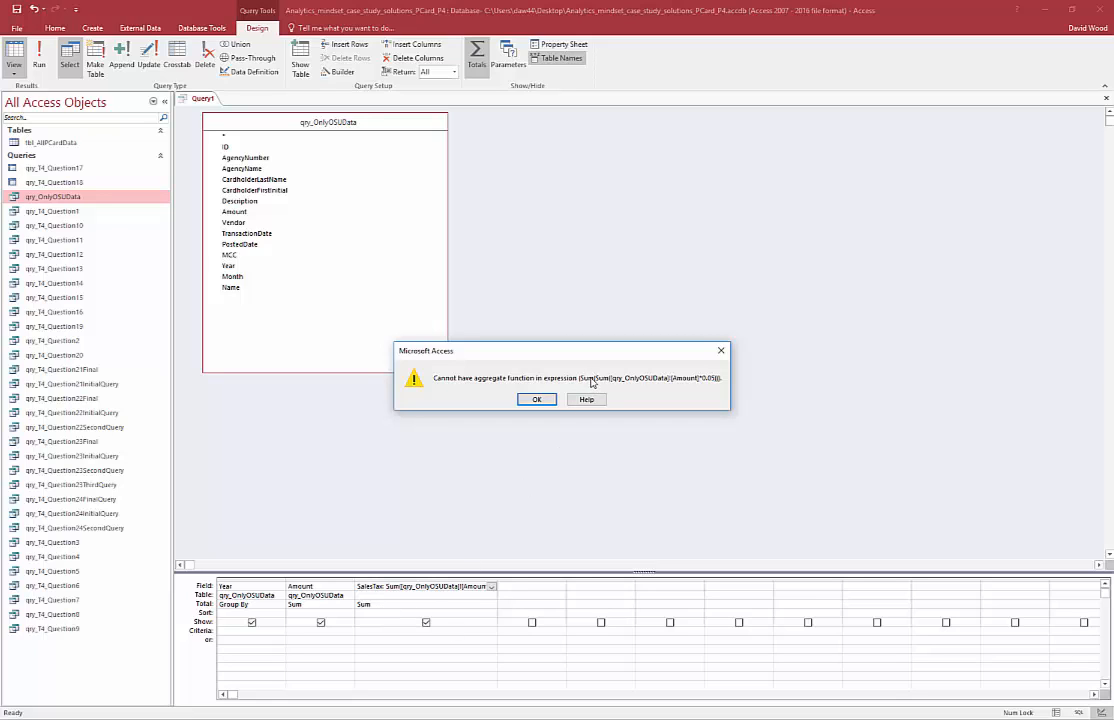
{"action": "left_click", "coordinate": [536, 399]}
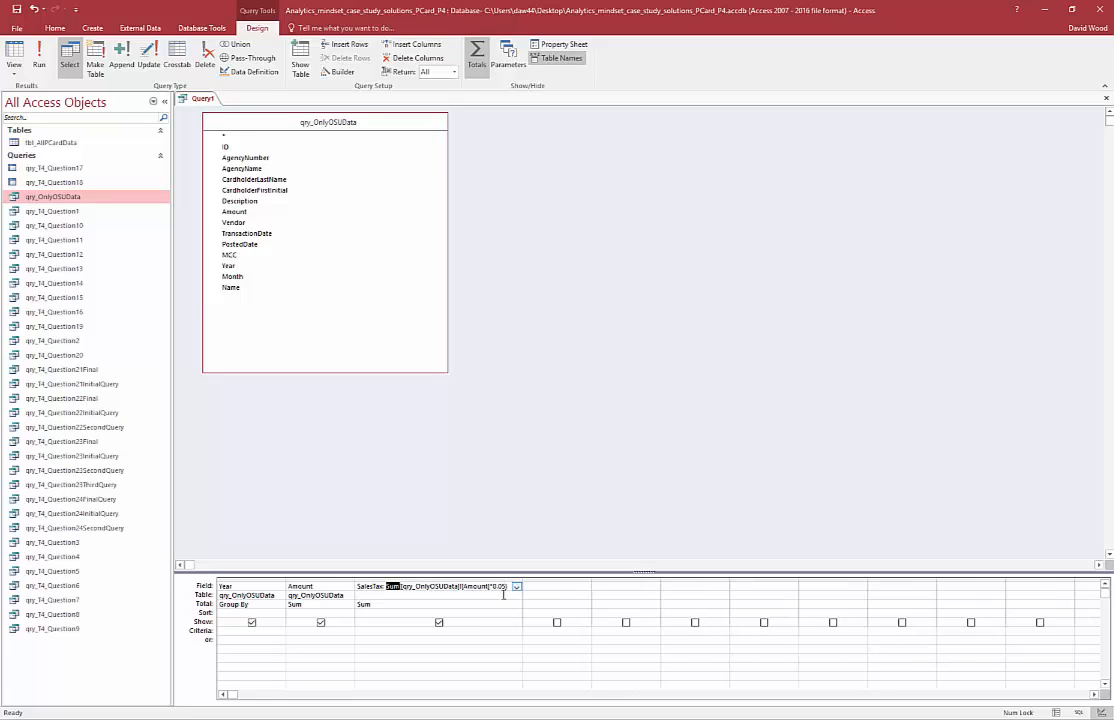
Set SalesTax's Total to Expression, view yearly results, and return to Design view
{"action": "left_click", "coordinate": [516, 608]}
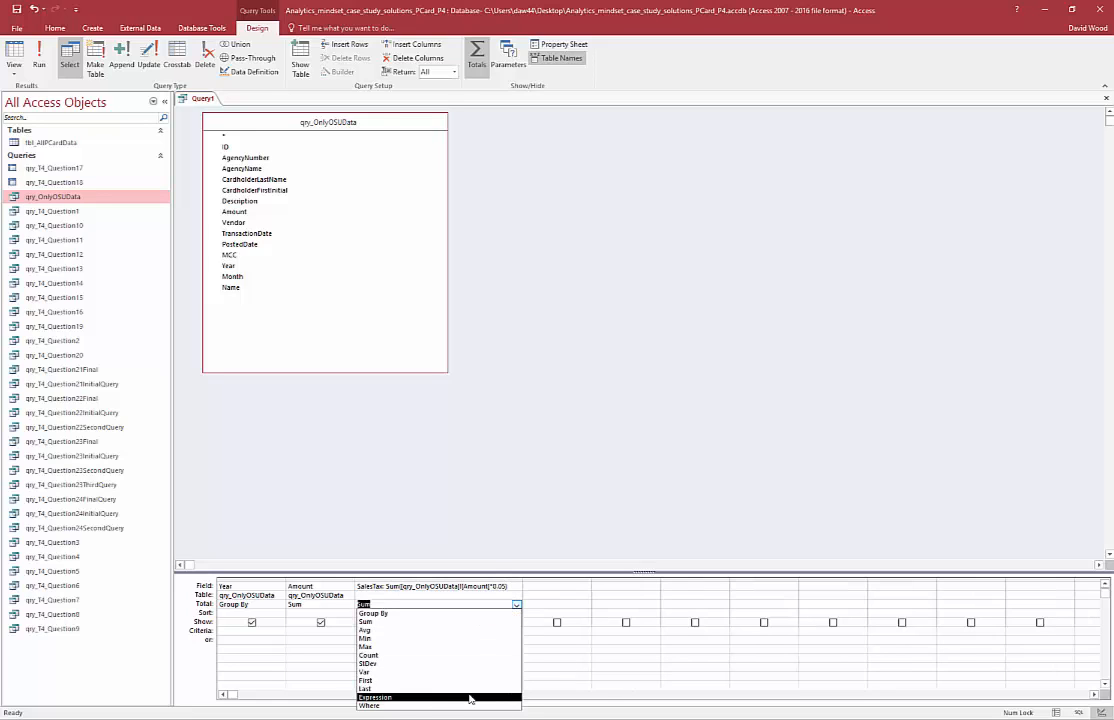
{"action": "left_click", "coordinate": [369, 694]}
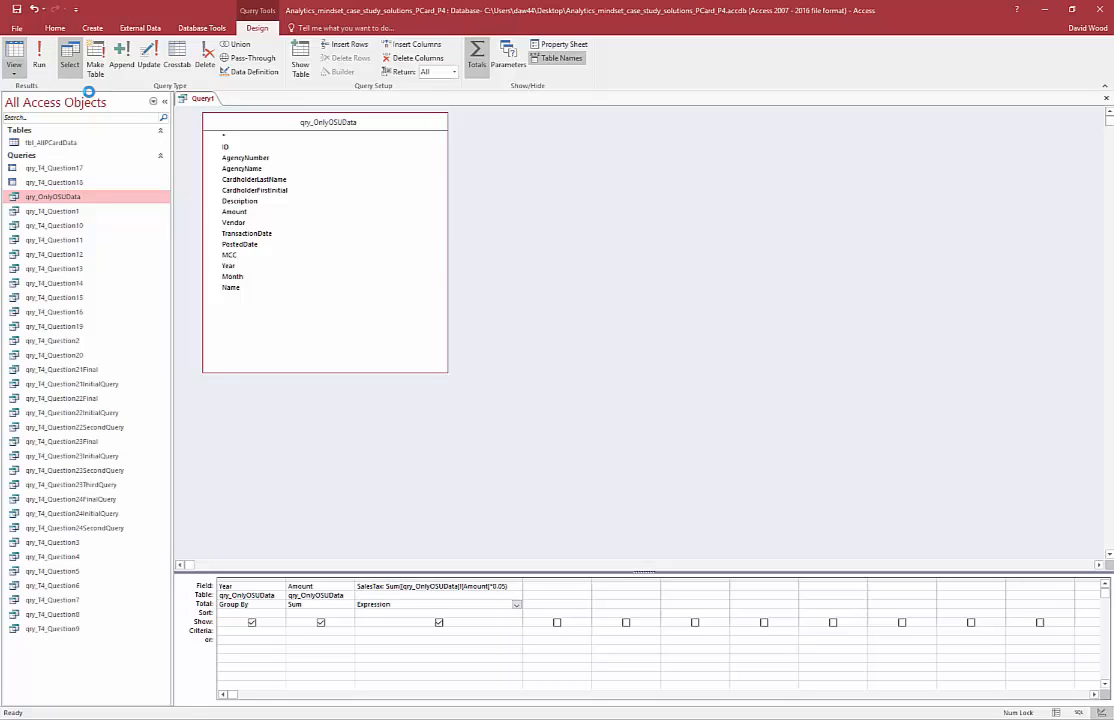
{"action": "left_click", "coordinate": [38, 55]}
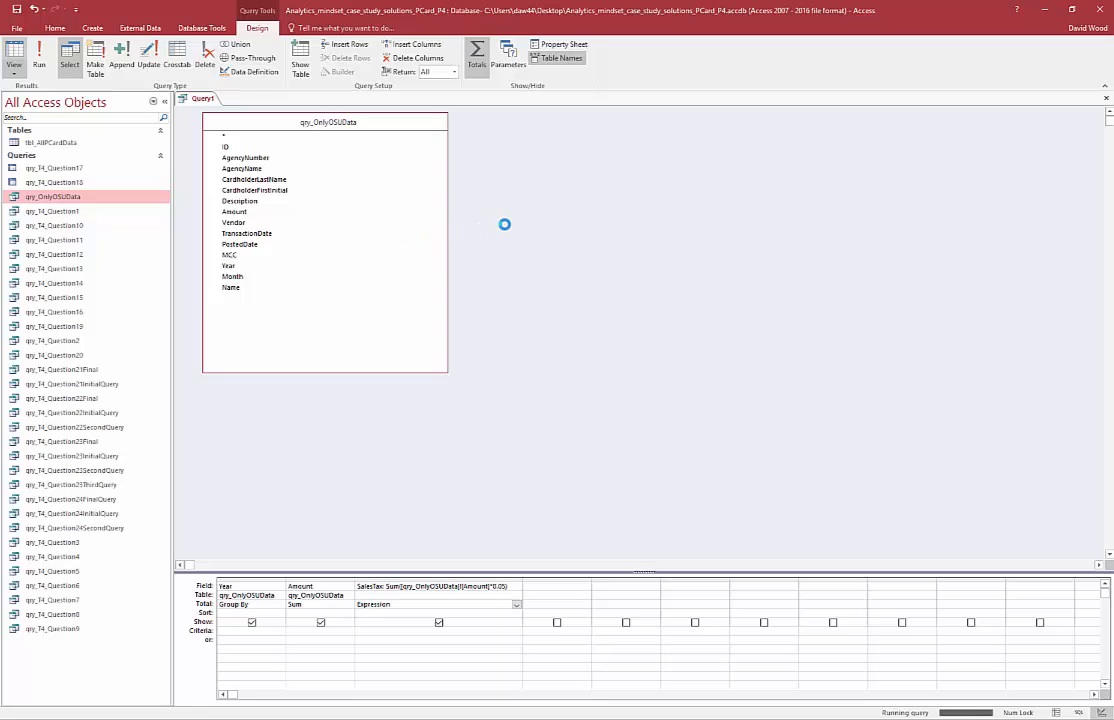
{"action": "left_click", "coordinate": [66, 53]}
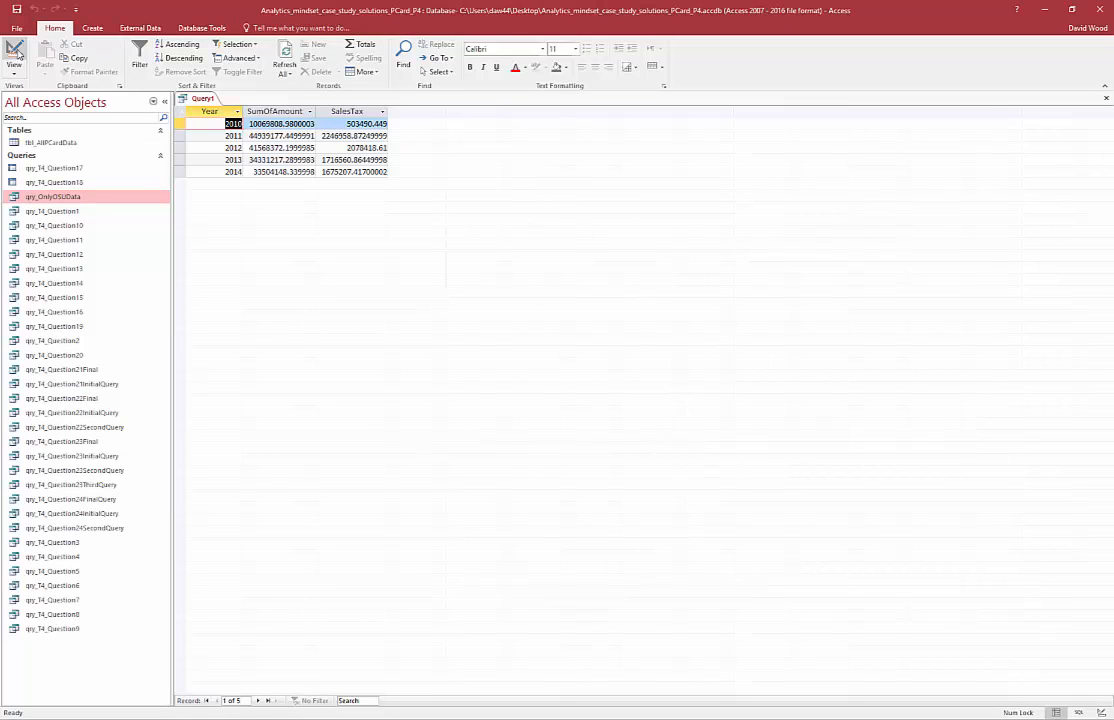
{"action": "left_click", "coordinate": [18, 53]}
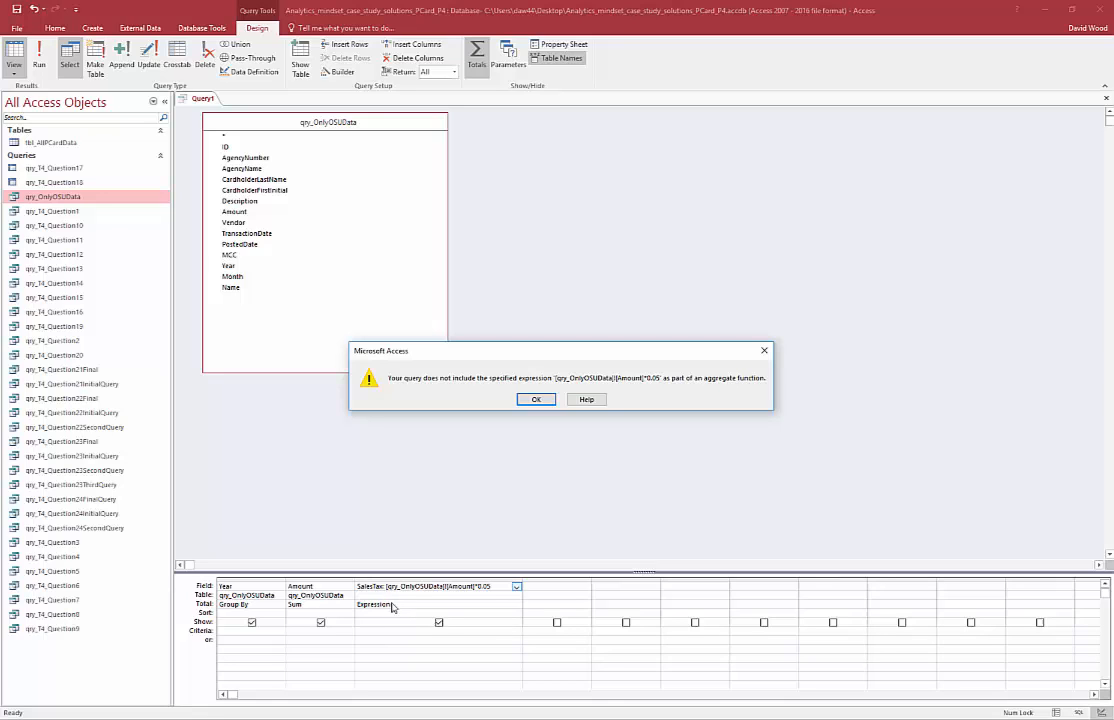
Dismiss the 'not part of aggregate function' error message
{"action": "left_click", "coordinate": [536, 399]}
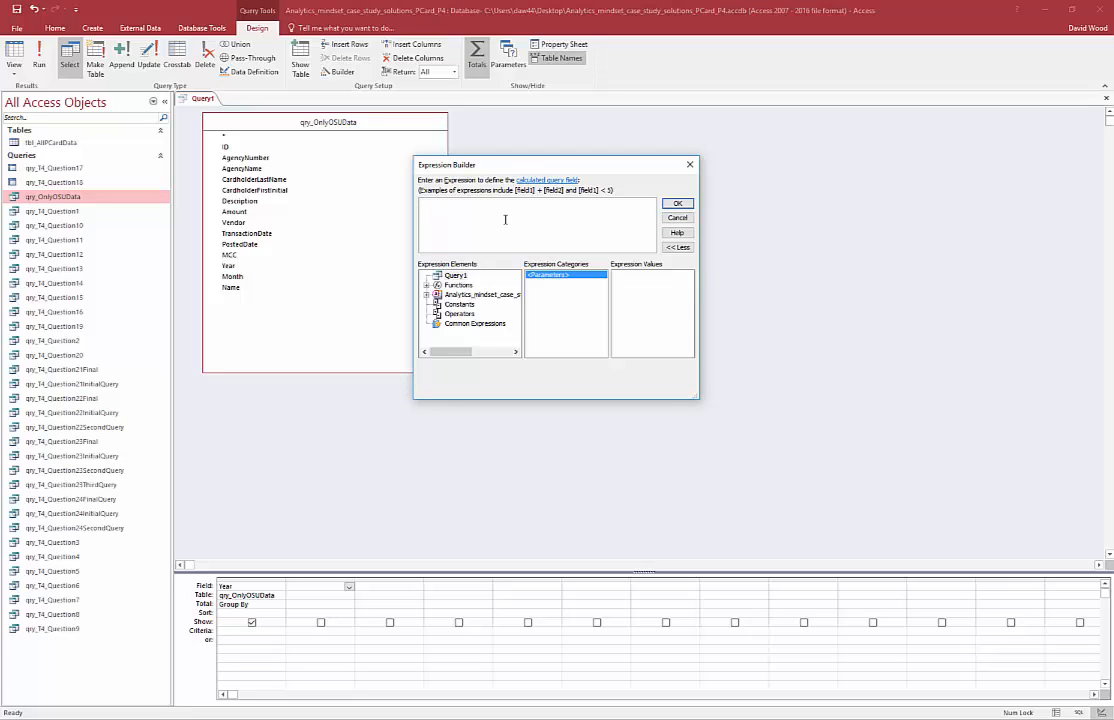
Enter AvgSizeOfSale: sum([qry_OnlyOSUData]![Amount]) / count([qry_OnlyOSUData]![ID]) in the Builder
{"action": "type", "text": "AvgSize"}
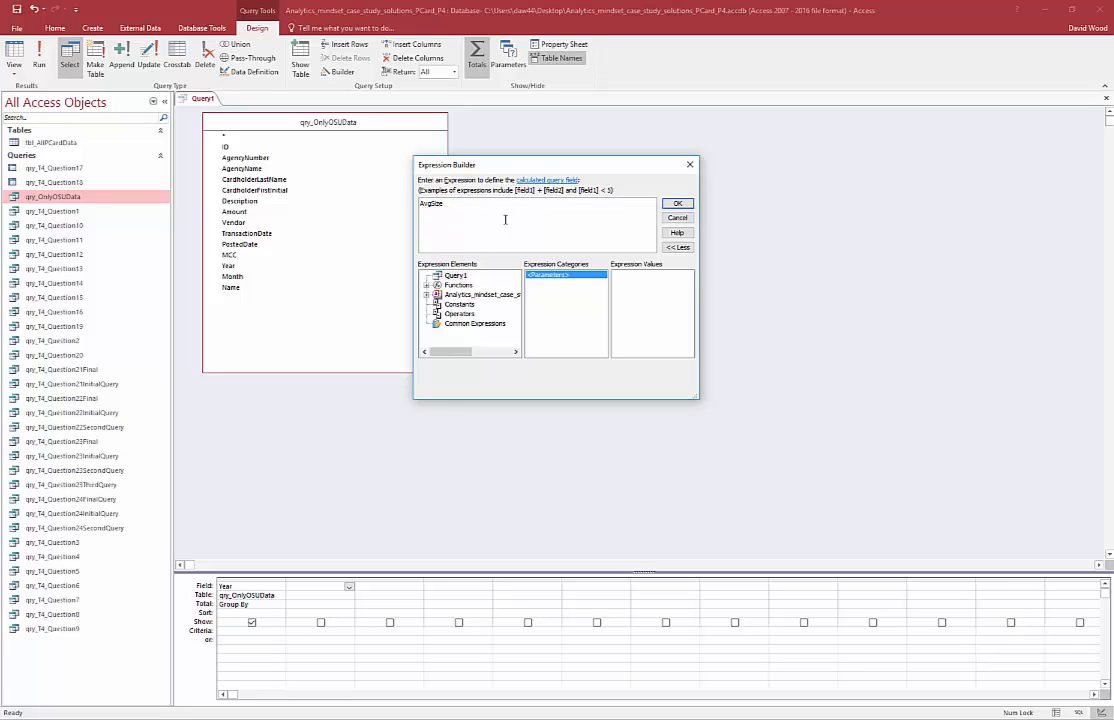
{"action": "type", "text": "OfSale:"}
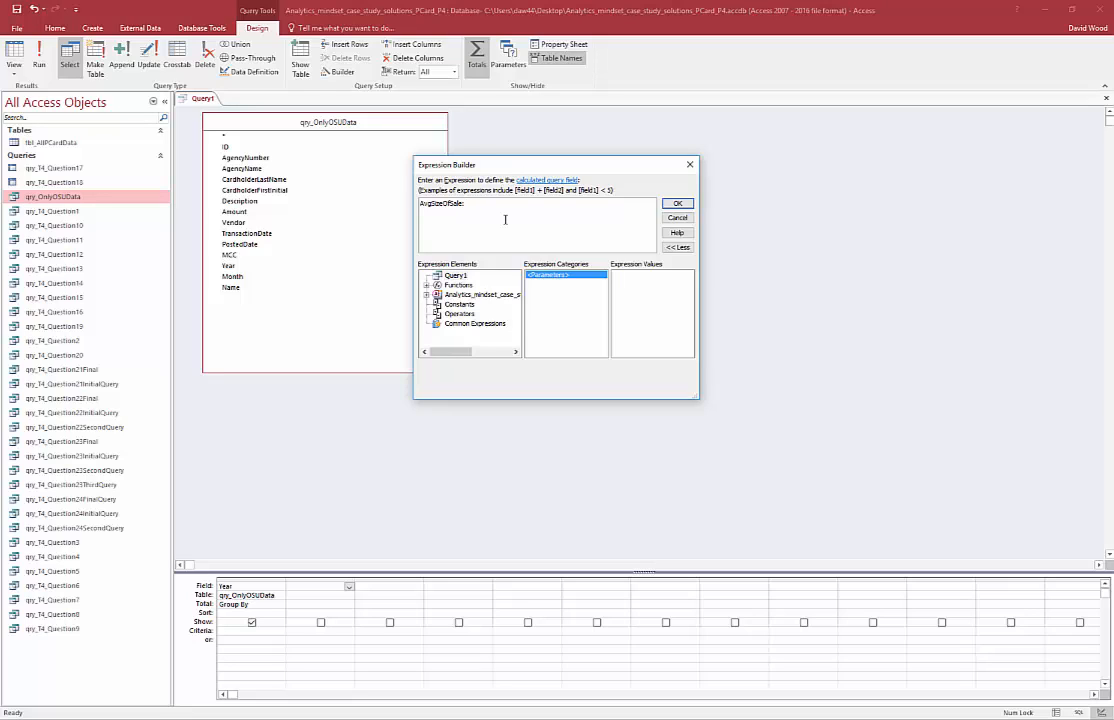
{"action": "type", "text": "sum"}
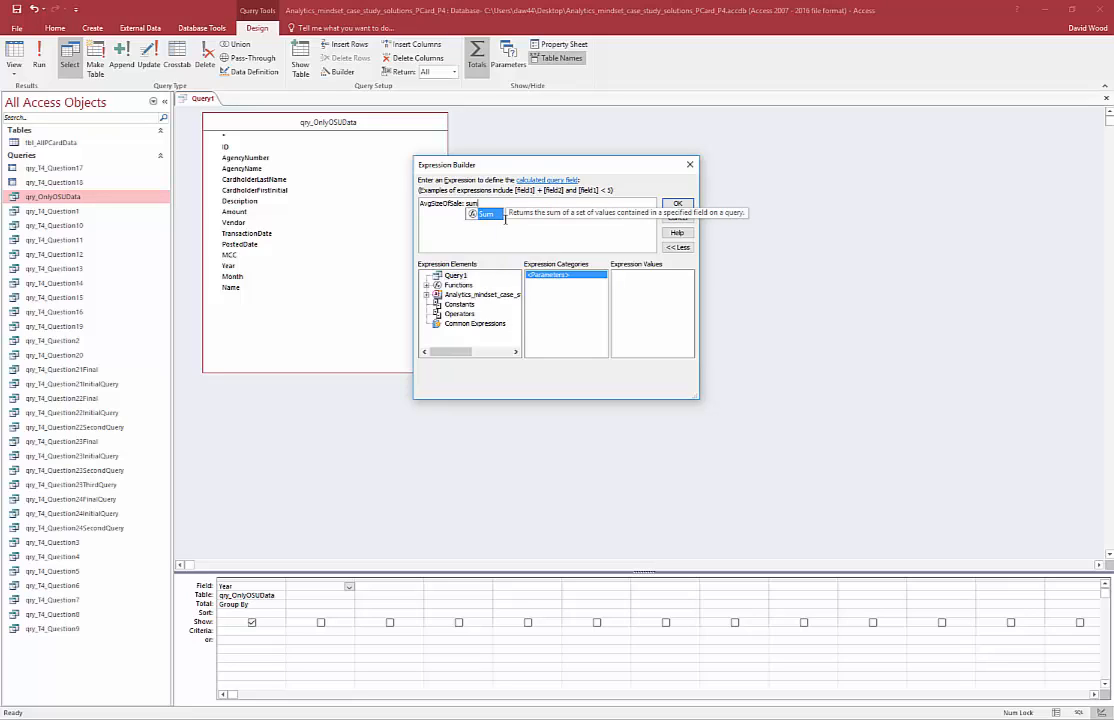
{"action": "left_click", "coordinate": [431, 294]}
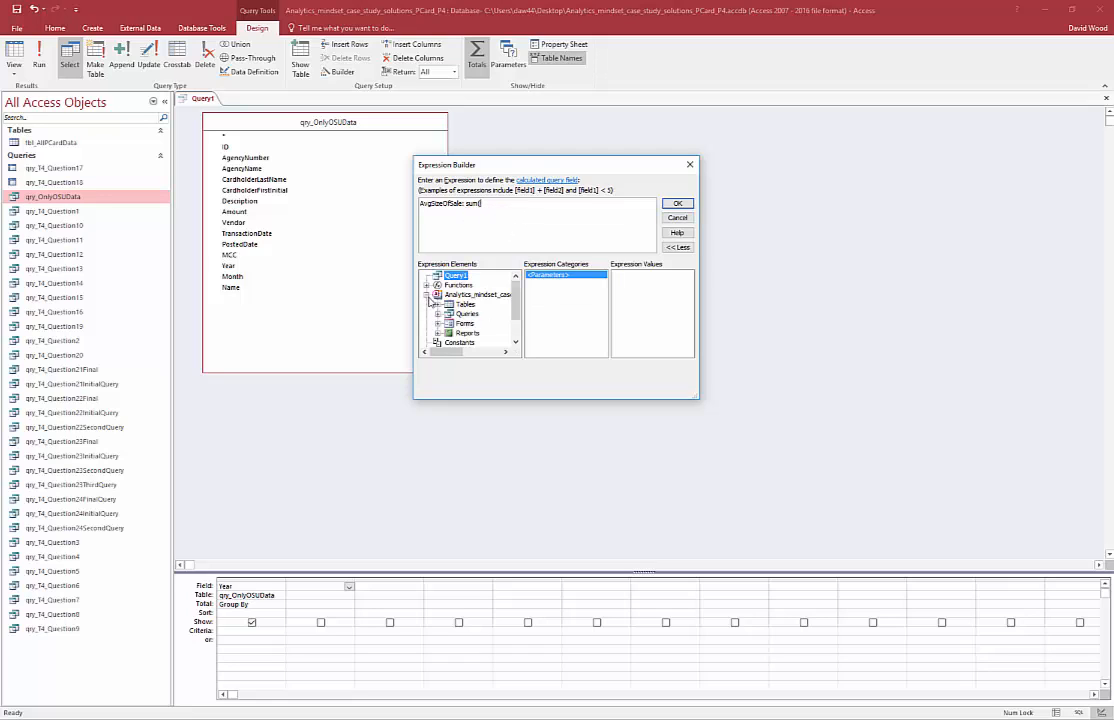
{"action": "left_click", "coordinate": [436, 294]}
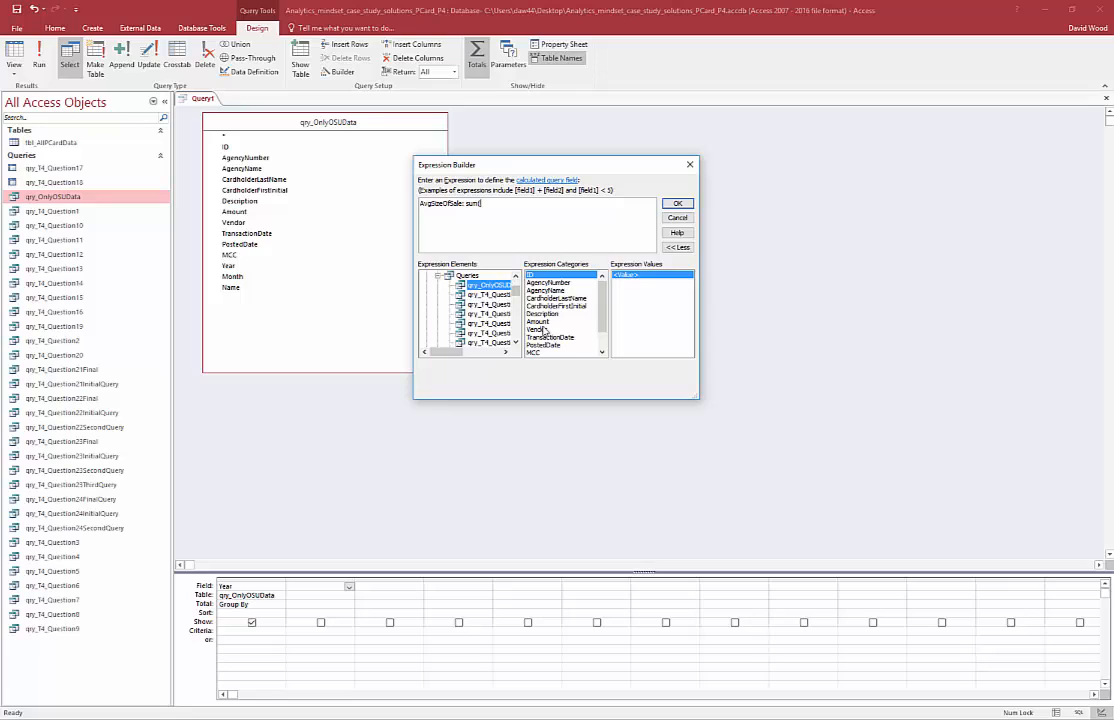
{"action": "double_click", "coordinate": [541, 322]}
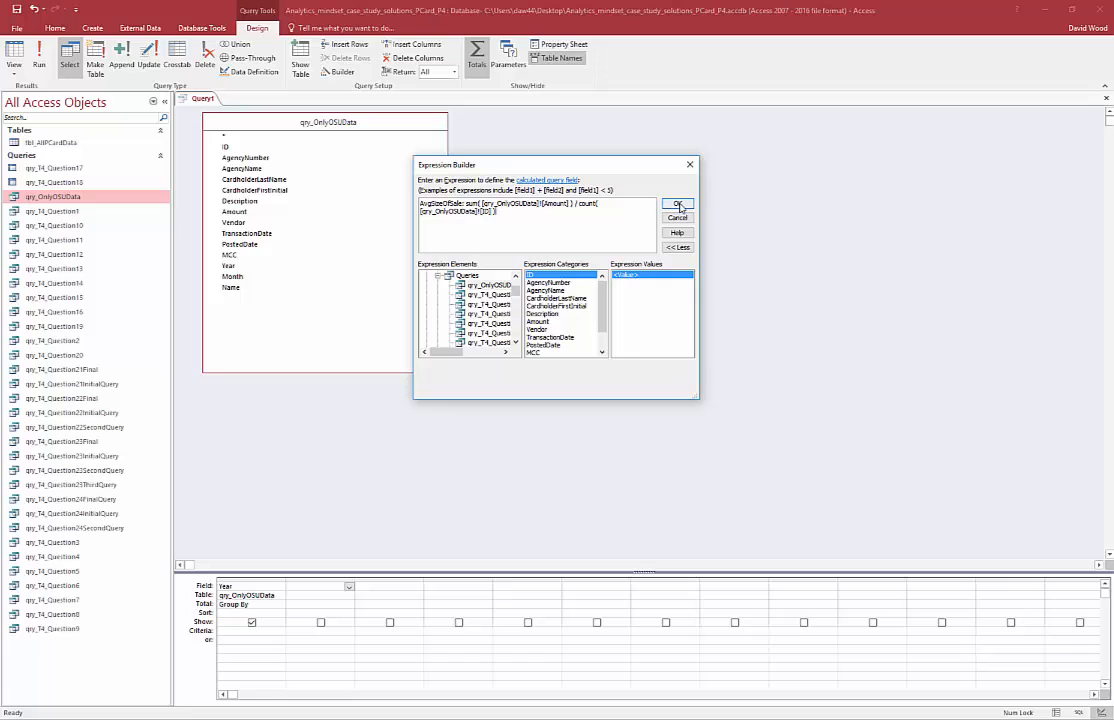
{"action": "left_click", "coordinate": [677, 205]}
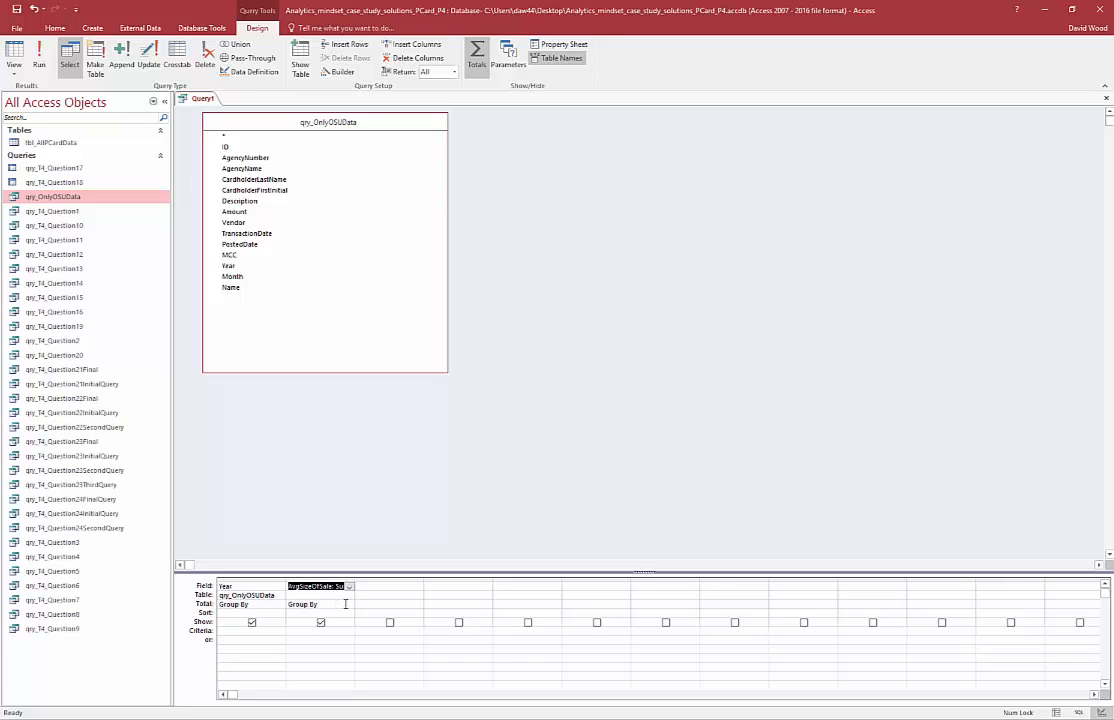
Set AvgSizeOfSale's Total row to Expression, run the query, and return to design
{"action": "left_click", "coordinate": [349, 604]}
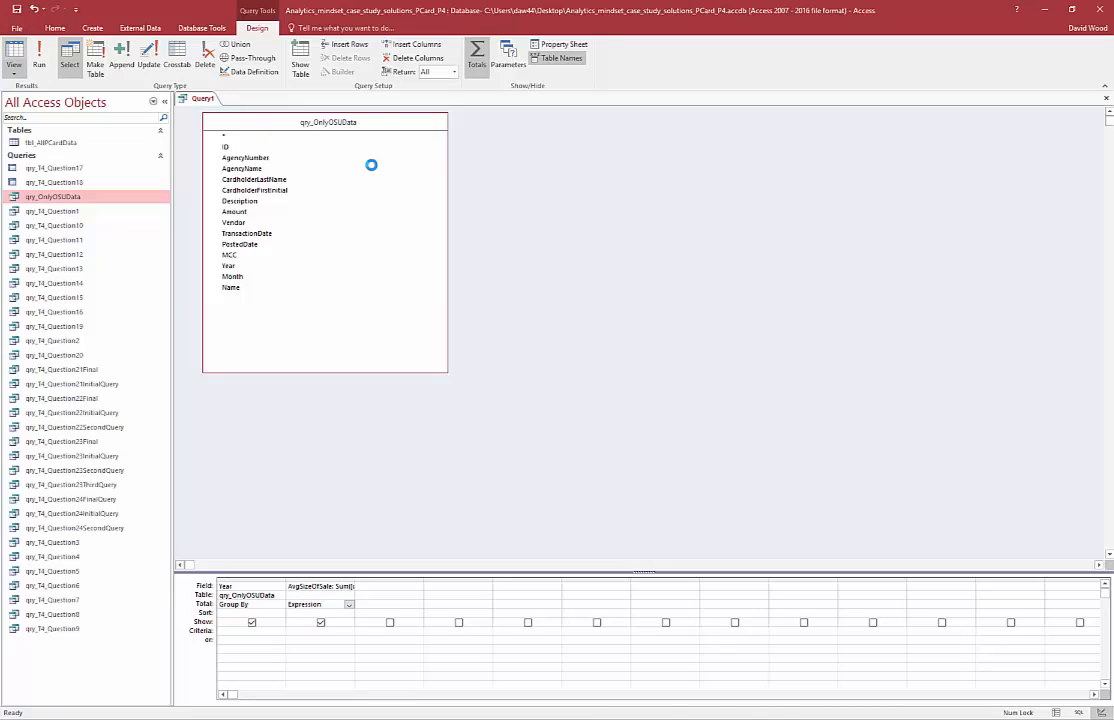
{"action": "left_click", "coordinate": [38, 55]}
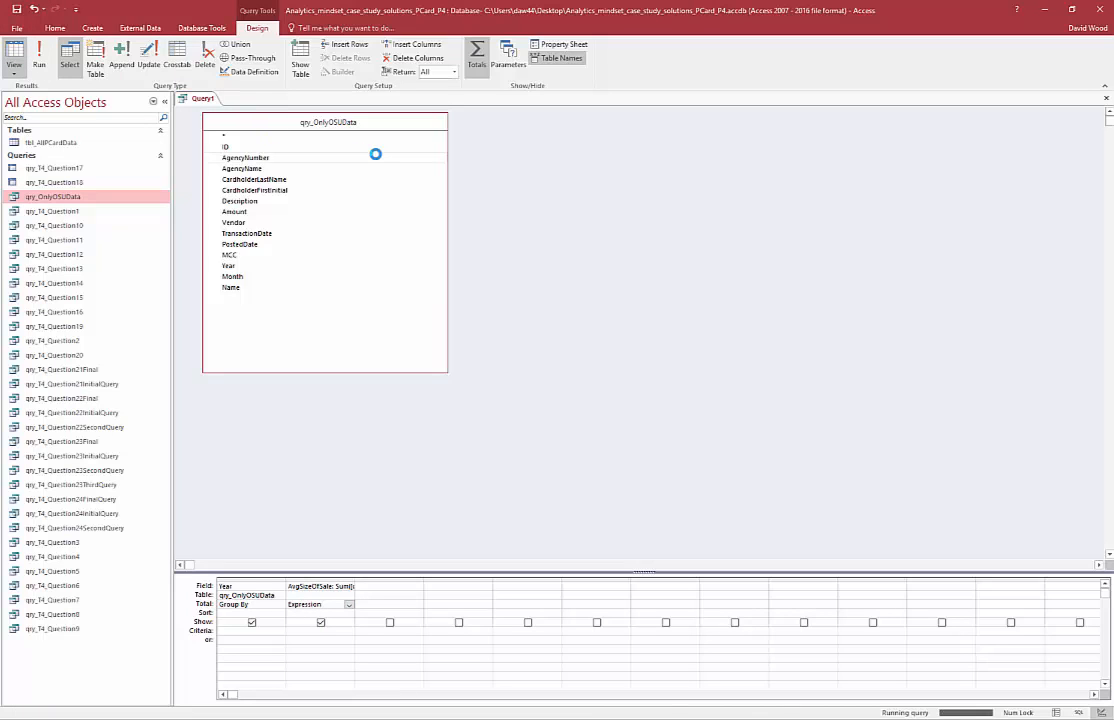
{"action": "left_click", "coordinate": [69, 55]}
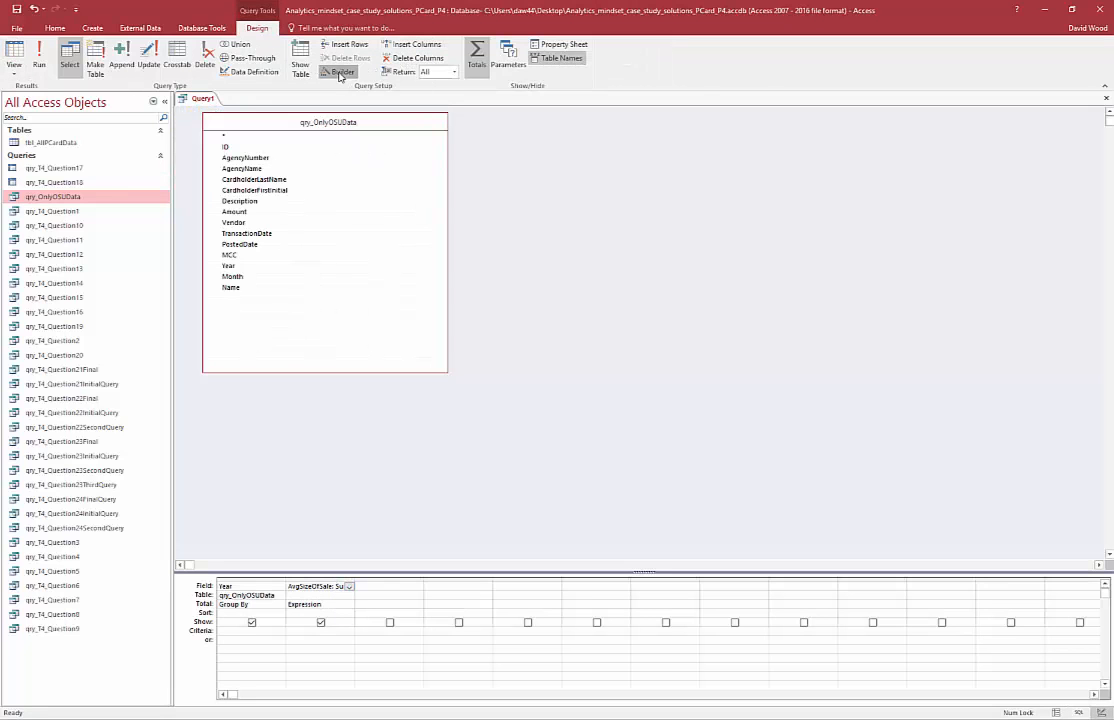
Wrap the AvgSizeOfSale formula in Round(...,2) and run the query to see yearly averages
{"action": "left_click", "coordinate": [341, 71]}
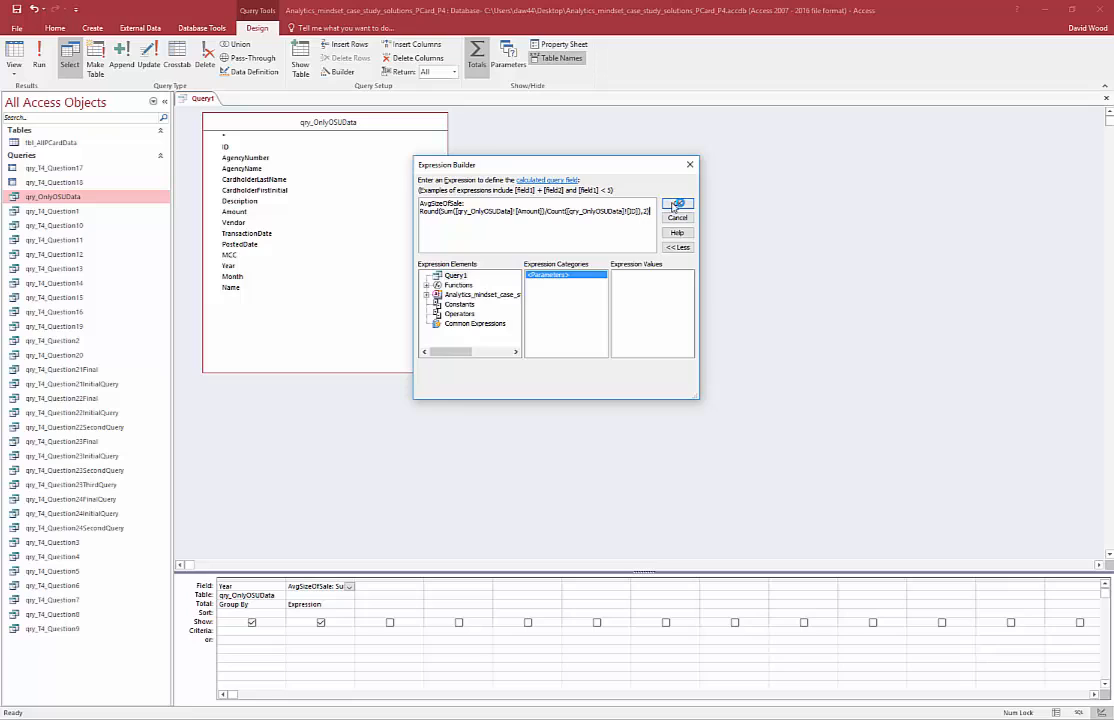
{"action": "left_click", "coordinate": [677, 204]}
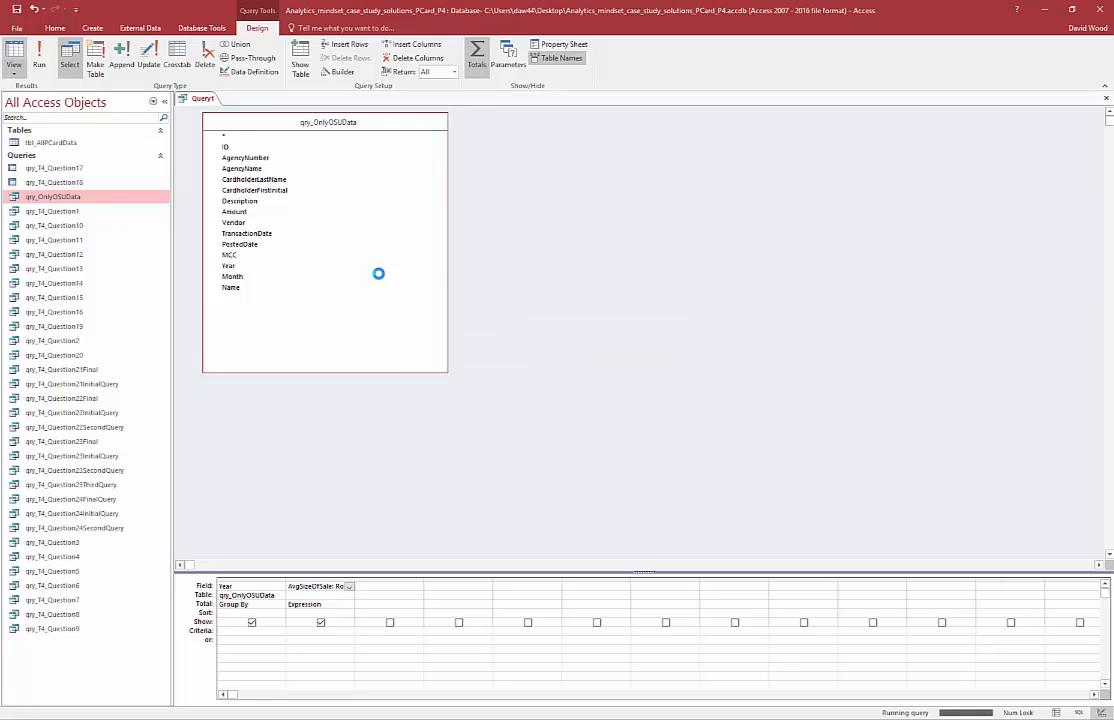
{"action": "left_click", "coordinate": [16, 55]}
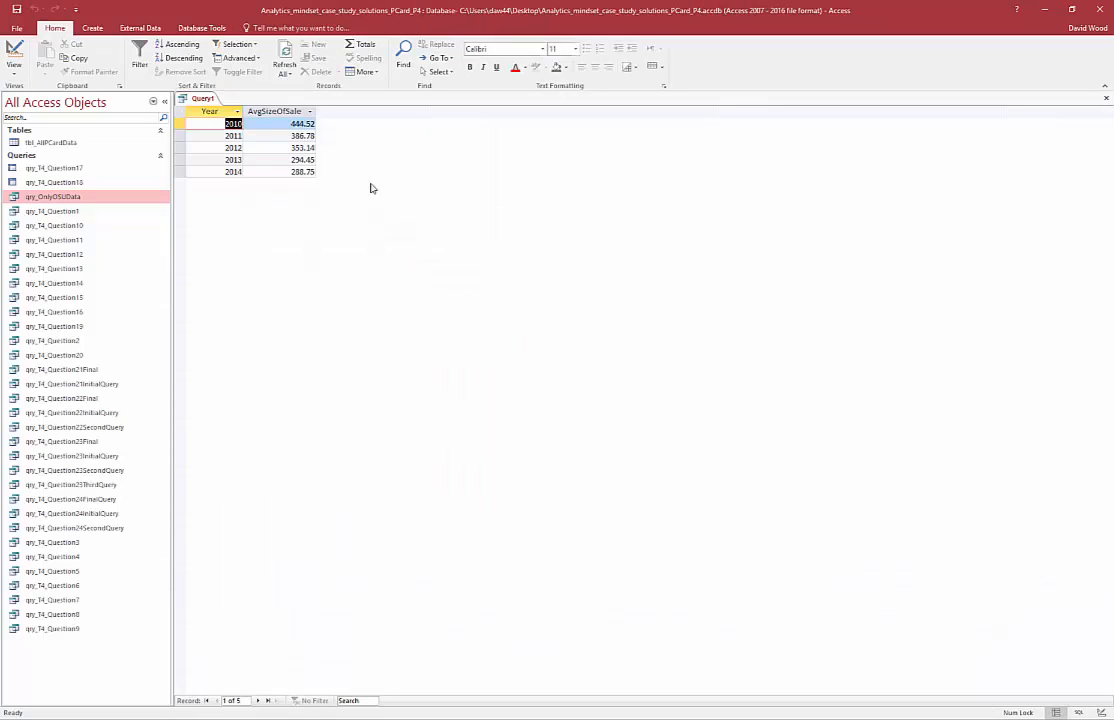
{"action": "mouse_move", "coordinate": [324, 201]}
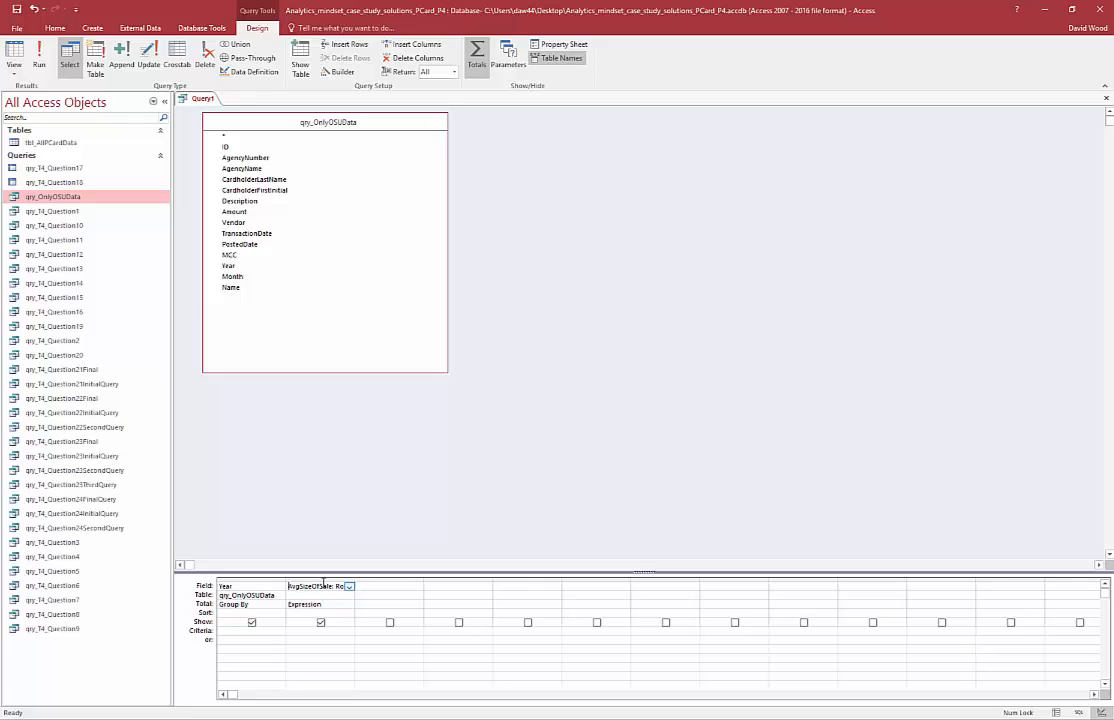
Open the Property Sheet for the AvgSizeOfSale field
{"action": "left_click", "coordinate": [556, 44]}
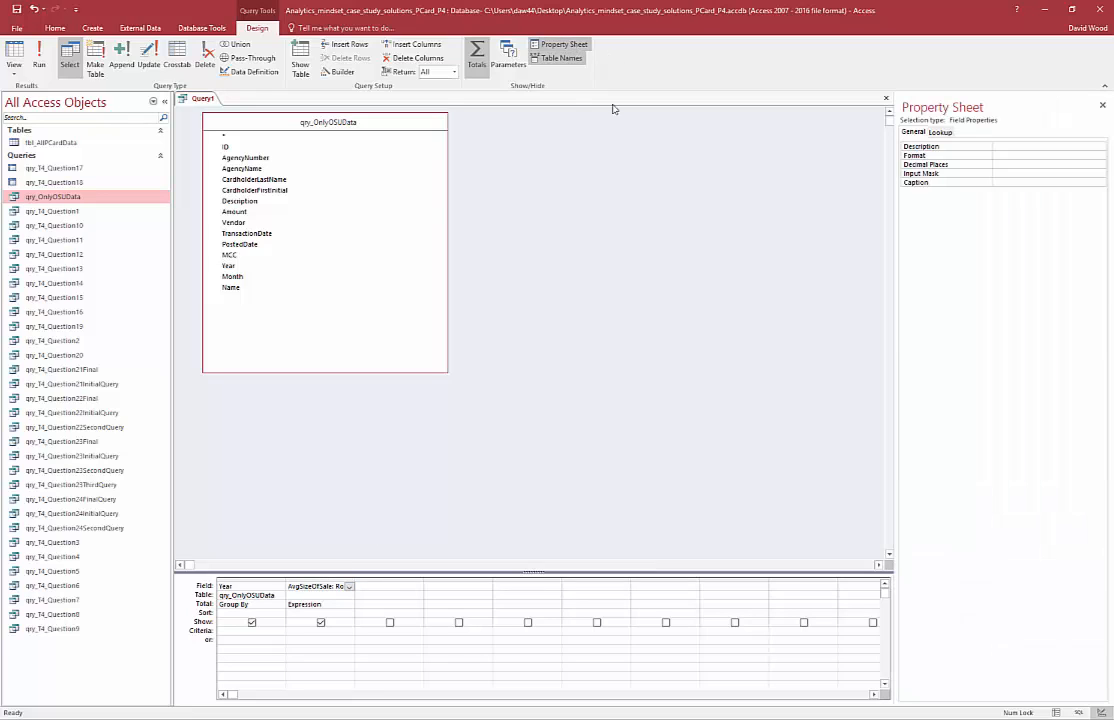
{"action": "mouse_move", "coordinate": [969, 160]}
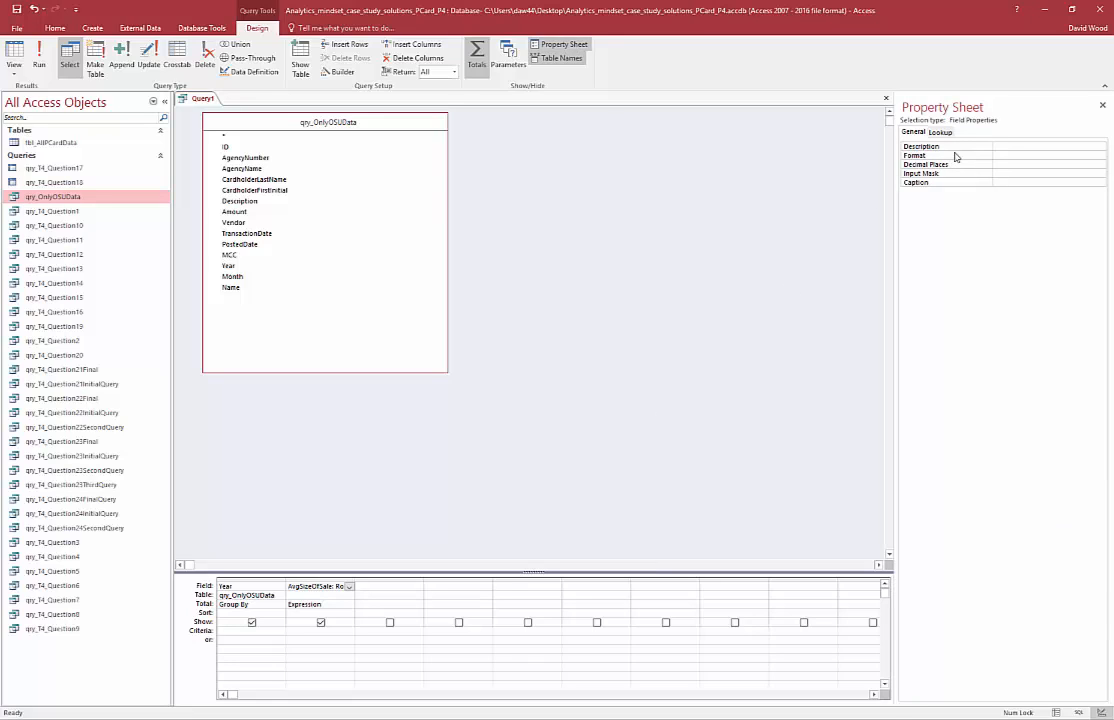
{"action": "mouse_move", "coordinate": [974, 171]}
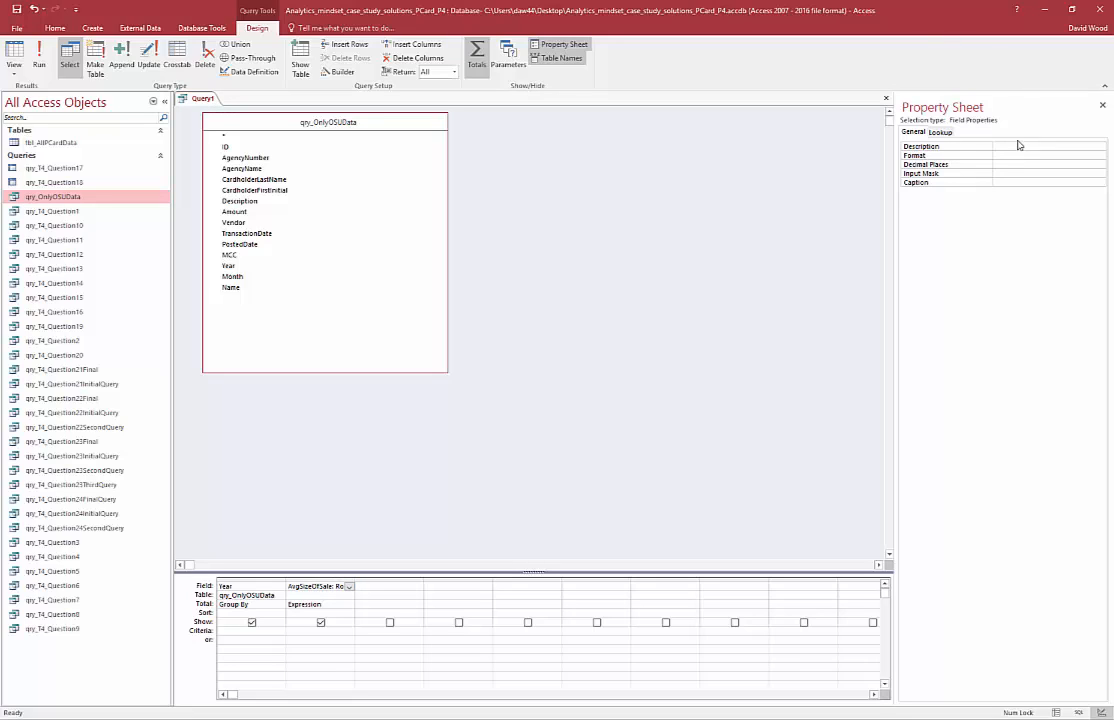
{"action": "mouse_move", "coordinate": [1017, 155]}
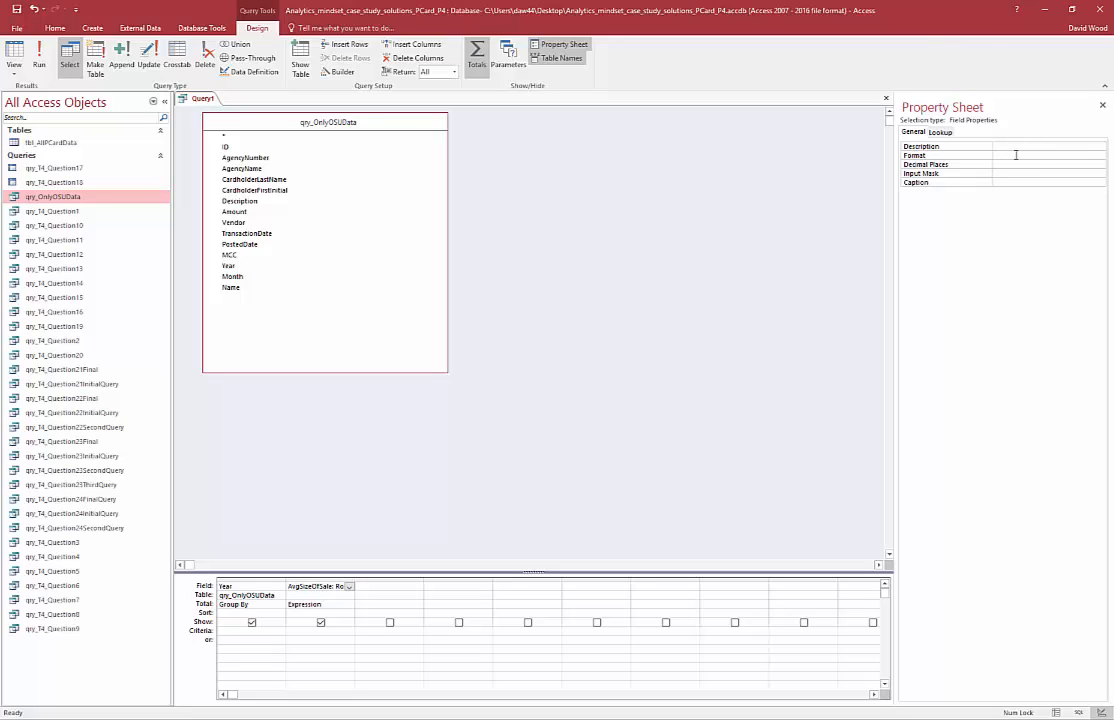
{"action": "mouse_move", "coordinate": [772, 234]}
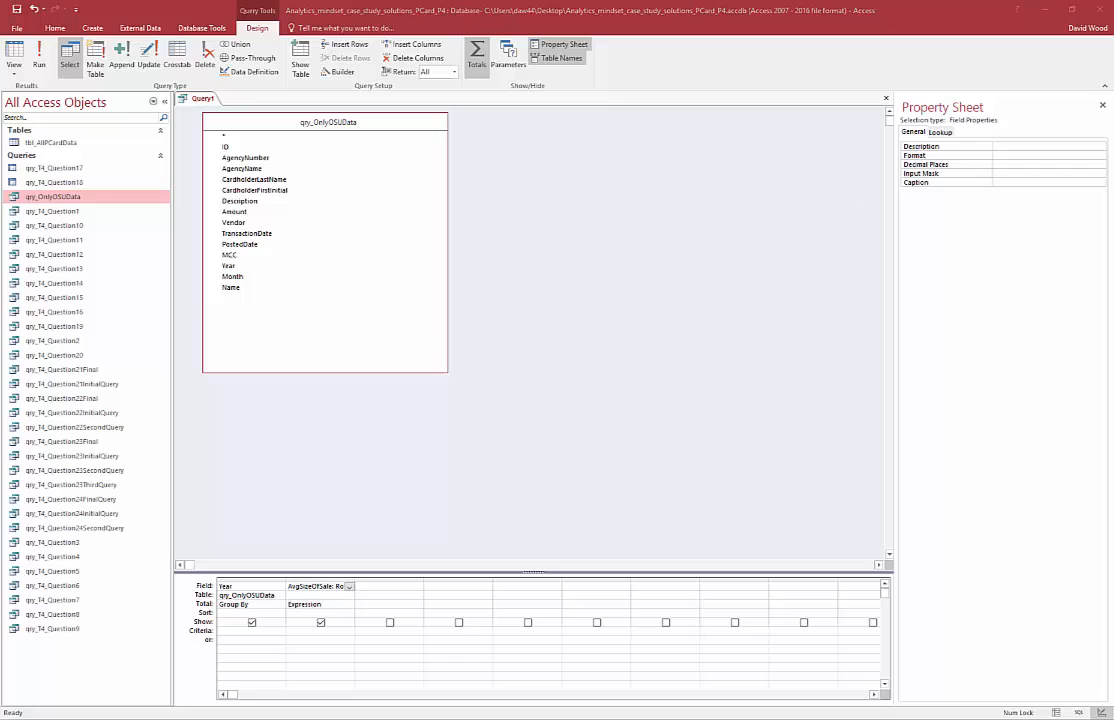
{"action": "mouse_move", "coordinate": [441, 332]}
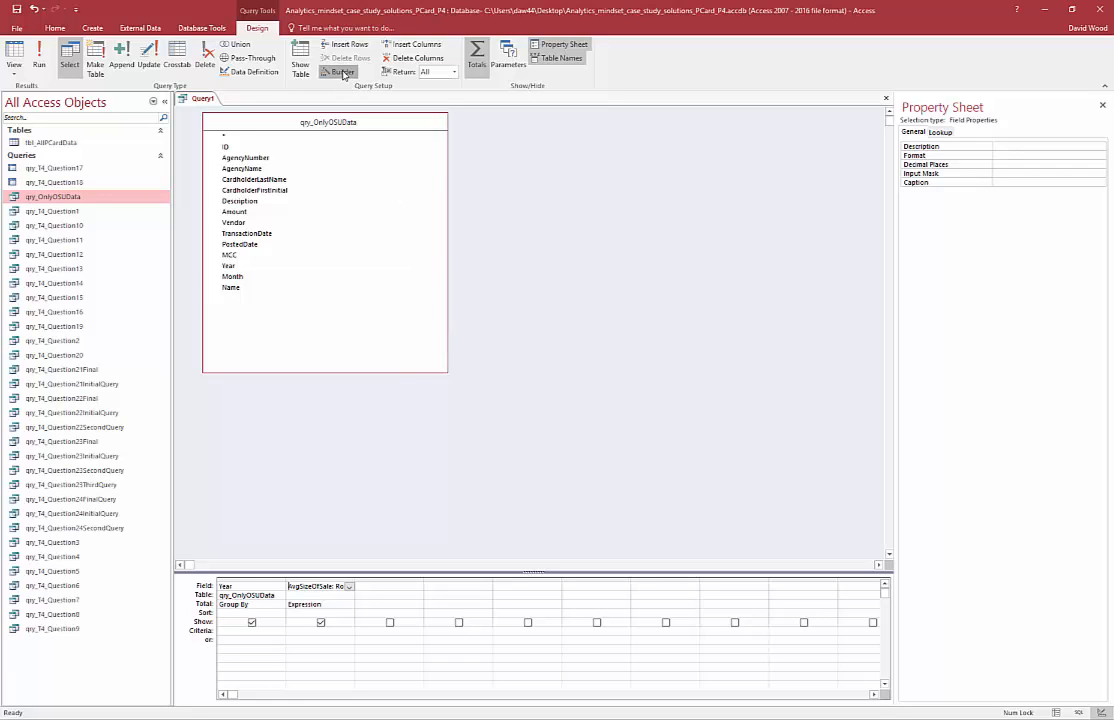
{"action": "left_click", "coordinate": [342, 71]}
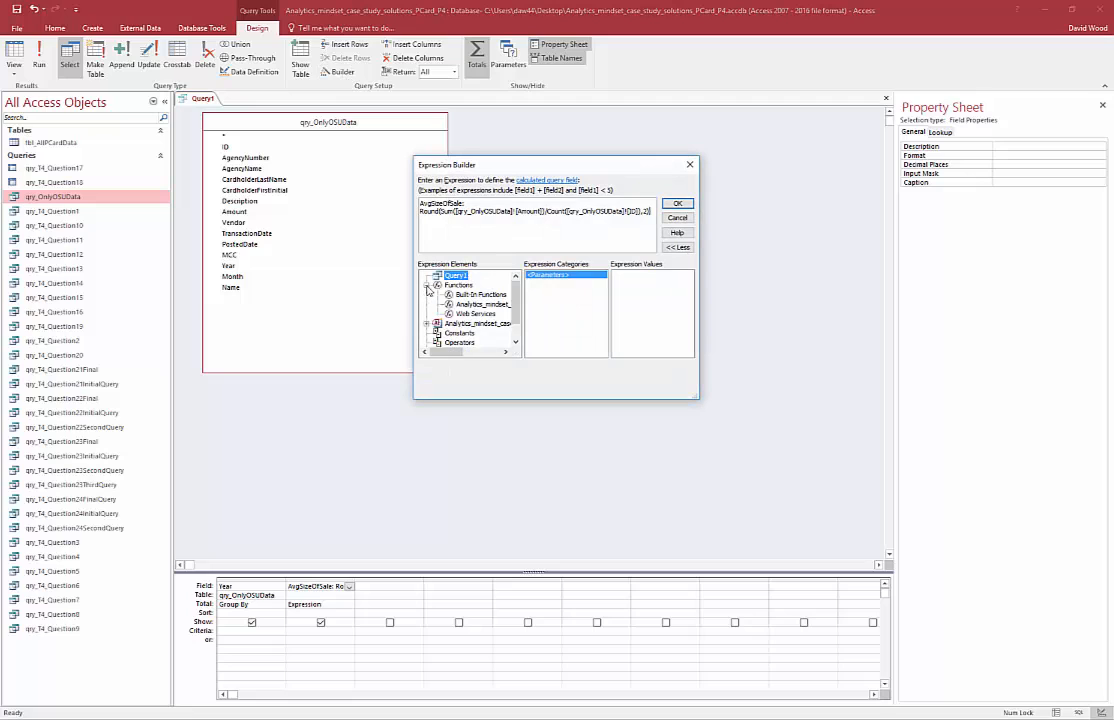
{"action": "left_click", "coordinate": [480, 294]}
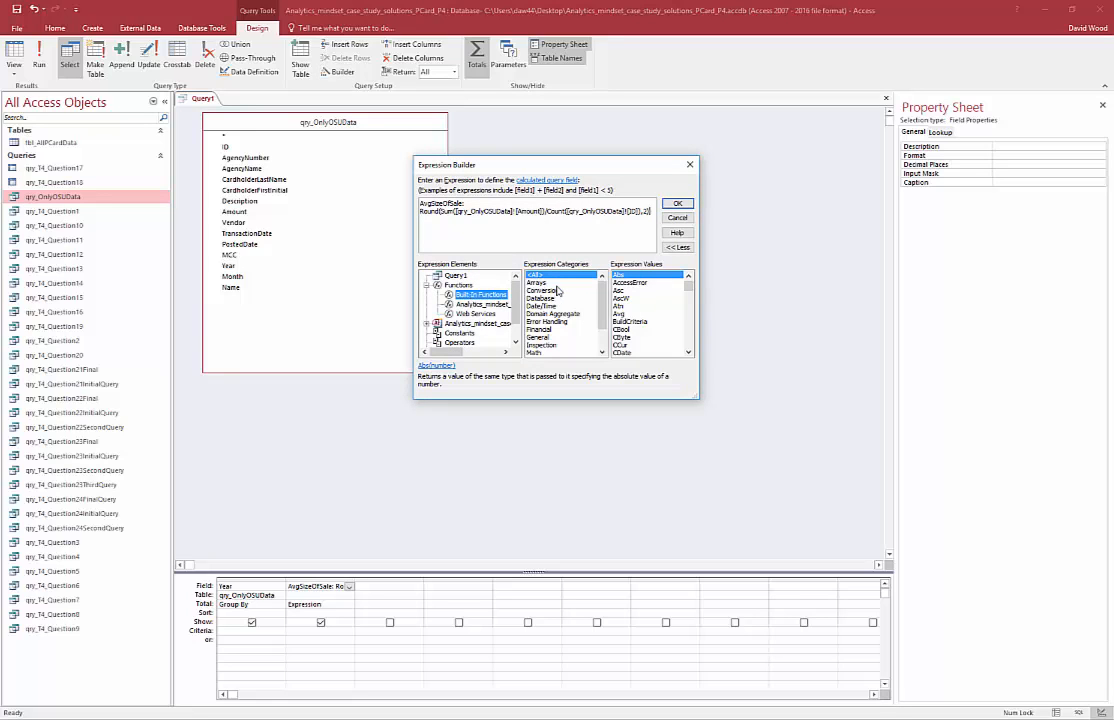
{"action": "left_click", "coordinate": [542, 329]}
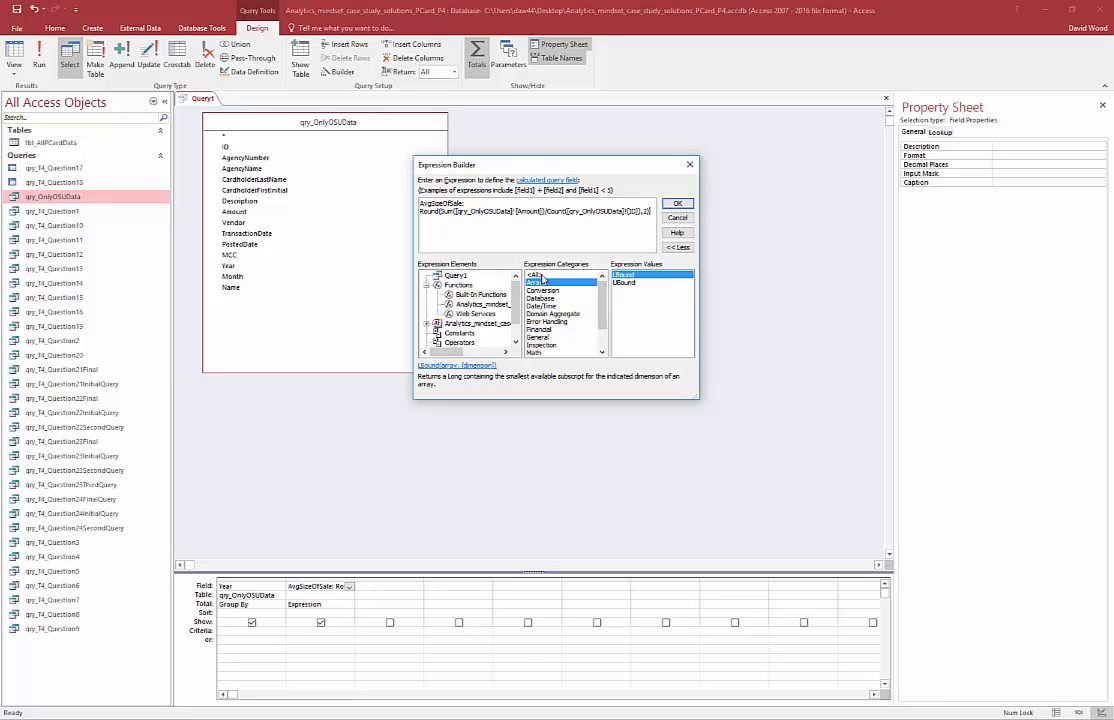
{"action": "left_click", "coordinate": [543, 275]}
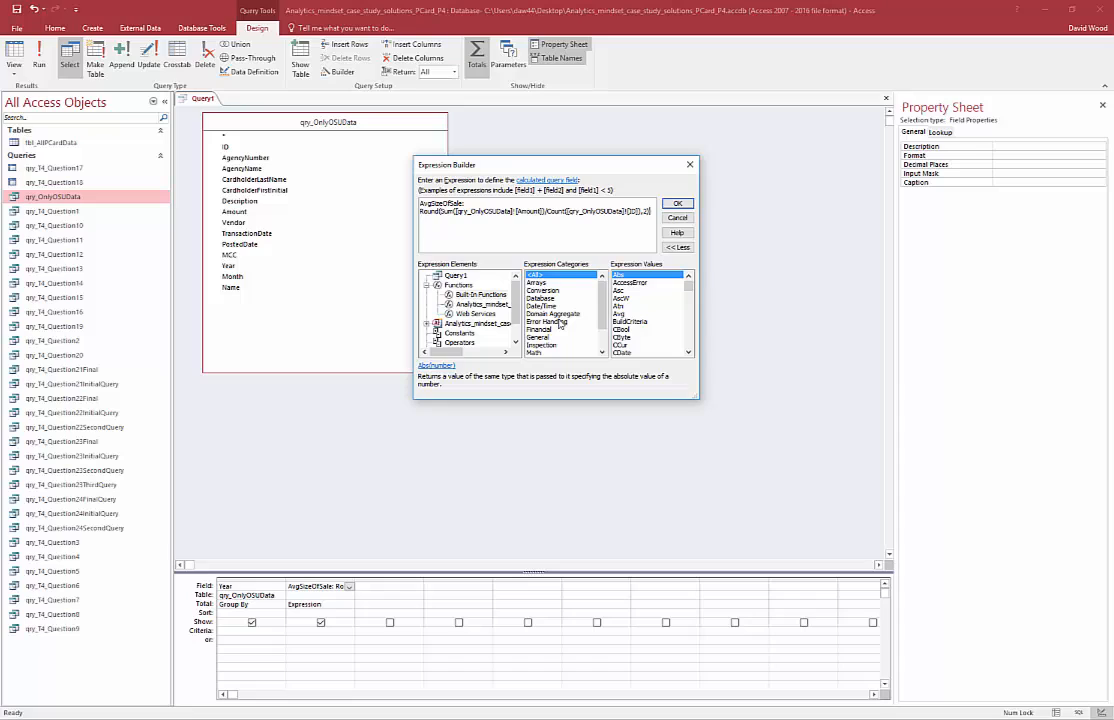
{"action": "mouse_move", "coordinate": [551, 321]}
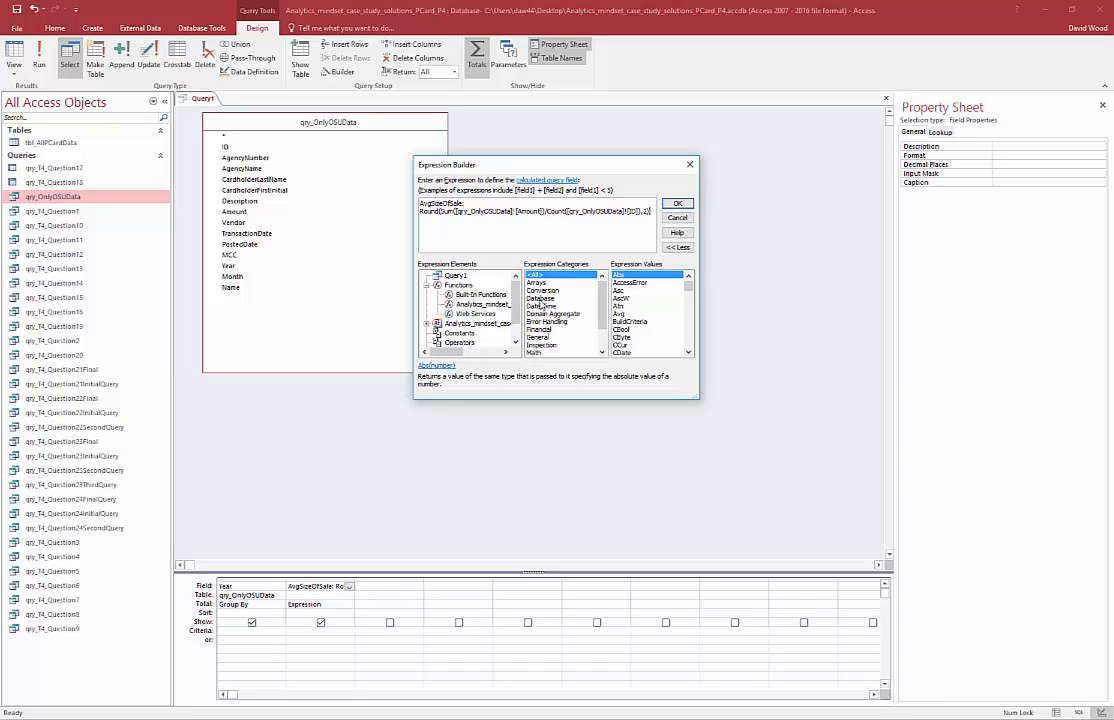
{"action": "left_click", "coordinate": [677, 204]}
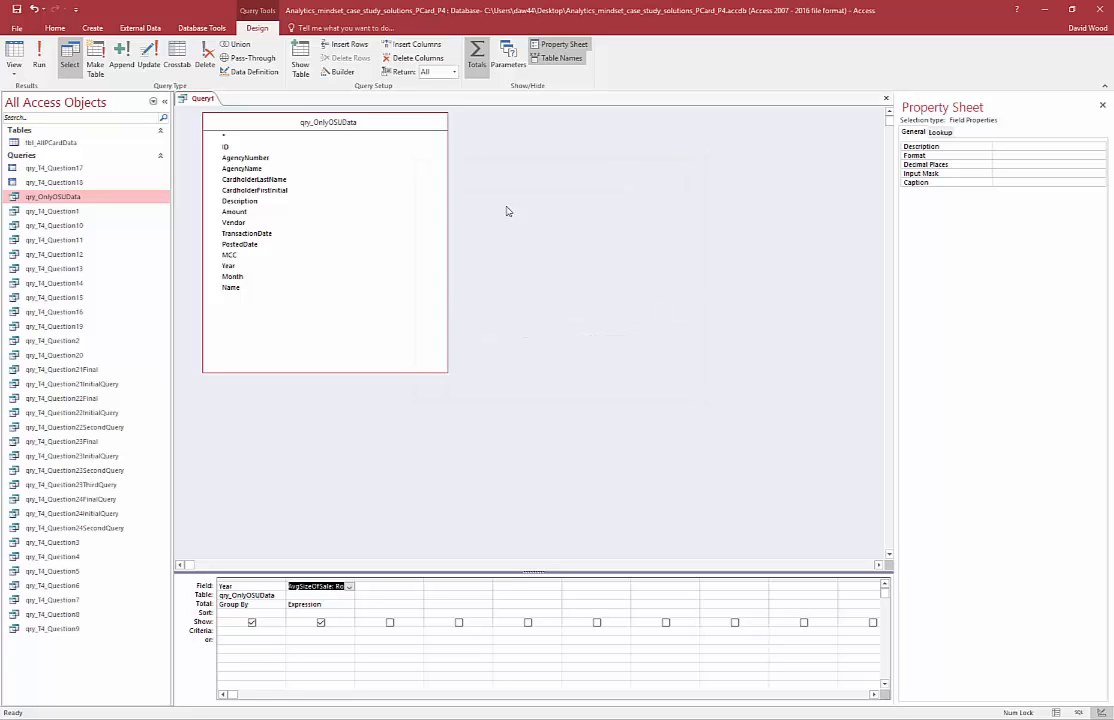